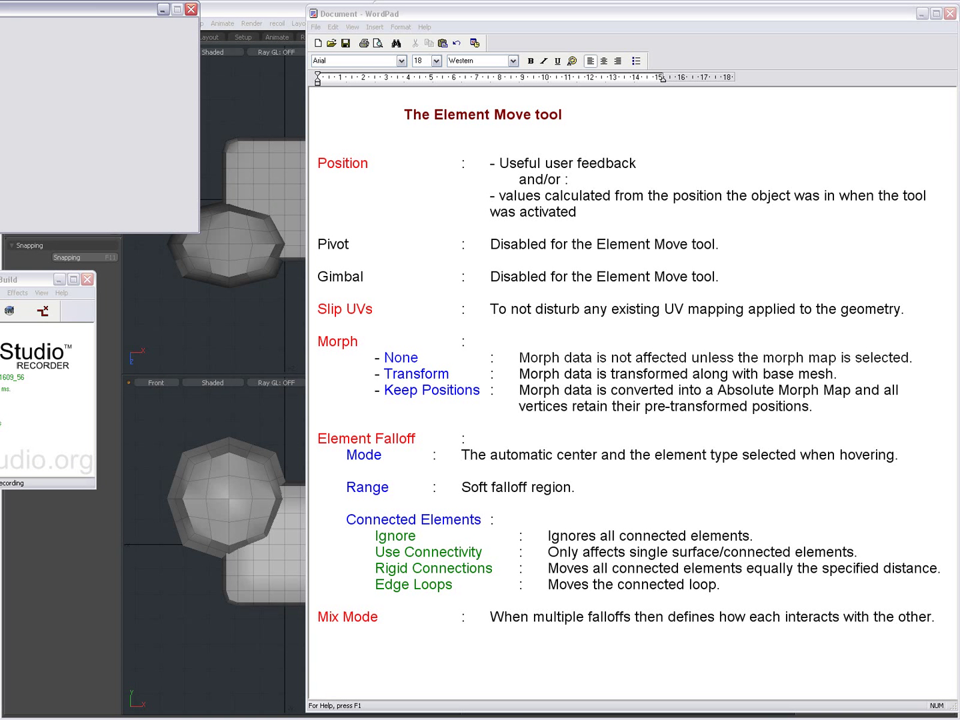
- Minimize the WordPad notes on Element Move settings to reveal the modo scene
click(256, 240)
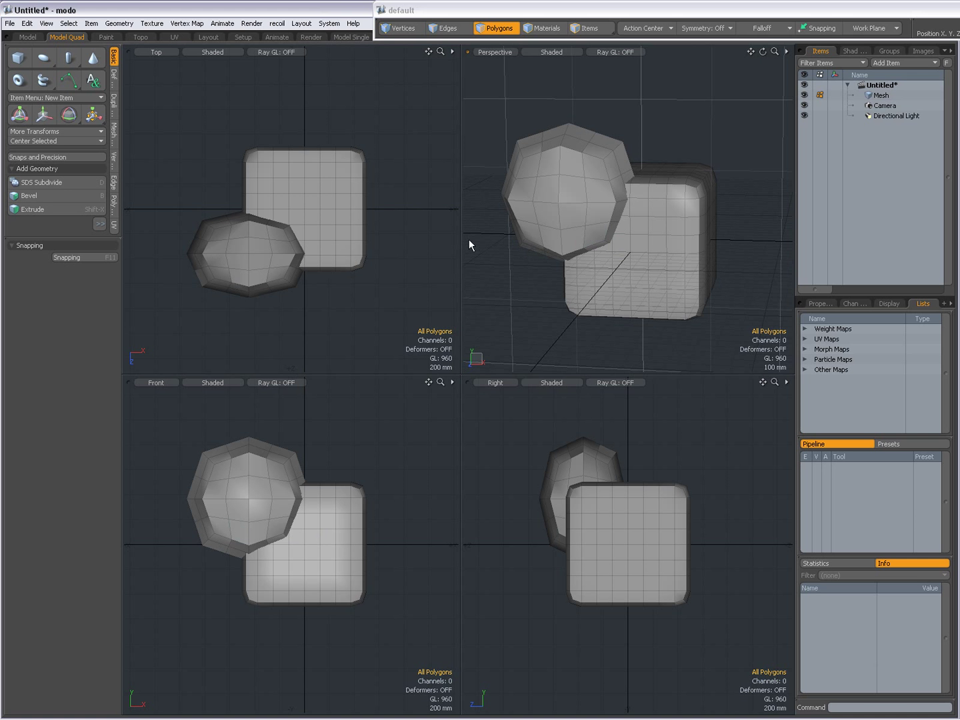
mouse_move(425, 236)
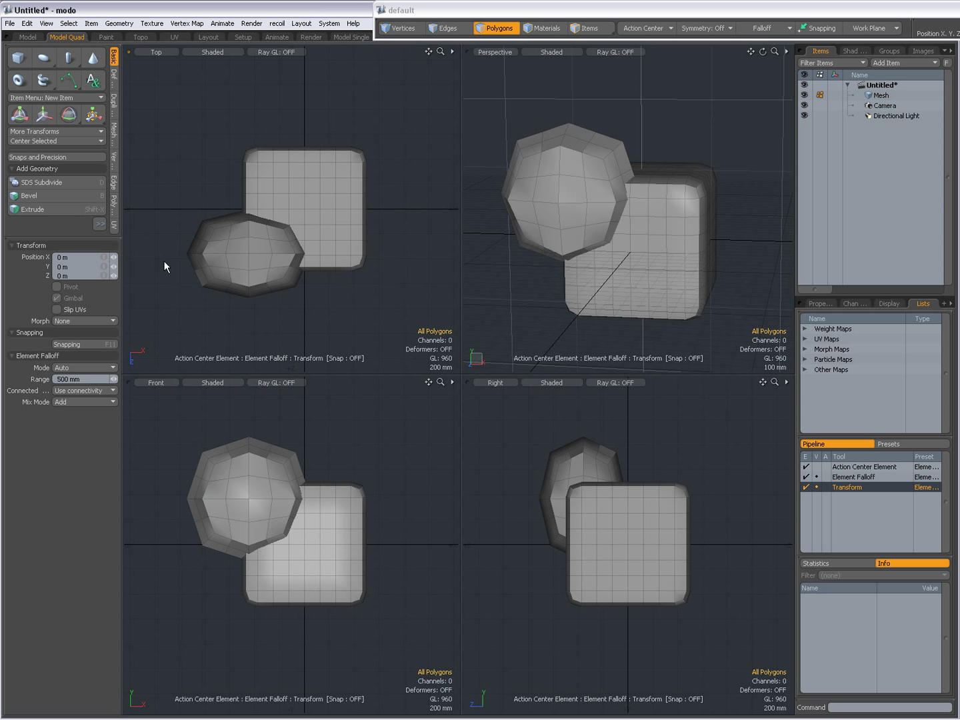
mouse_move(308, 189)
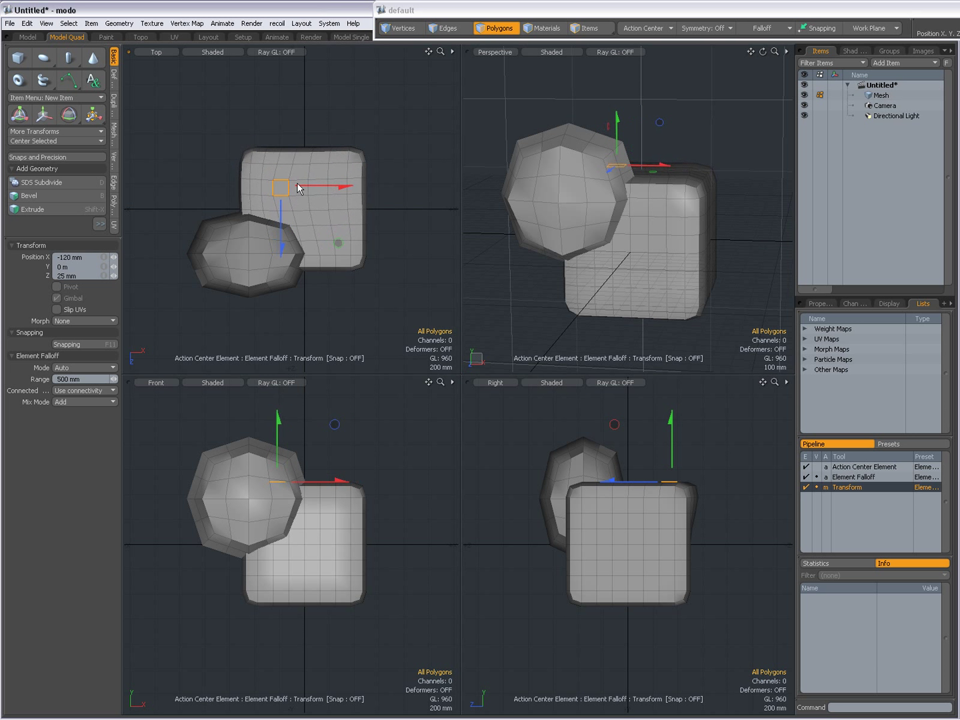
- Soft-move the rounded box's polygons twice in the Top viewport, denting its top face
drag(340, 188, 313, 188)
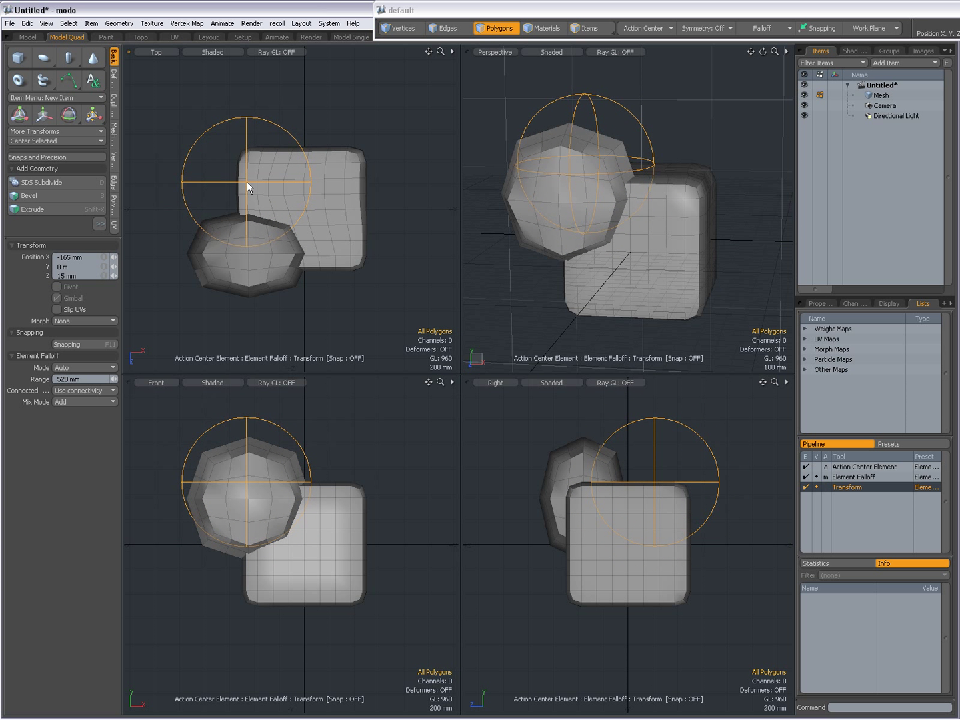
drag(249, 186, 270, 218)
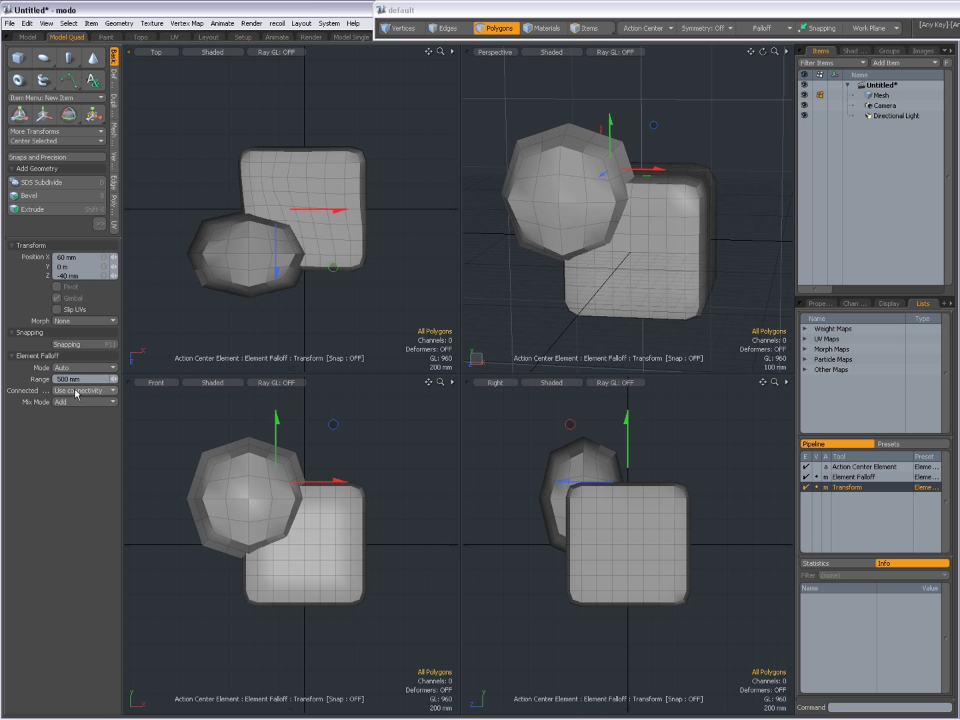
- Set Connected Elements to Ignore, then move box polygons so the sphere distorts too
click(84, 390)
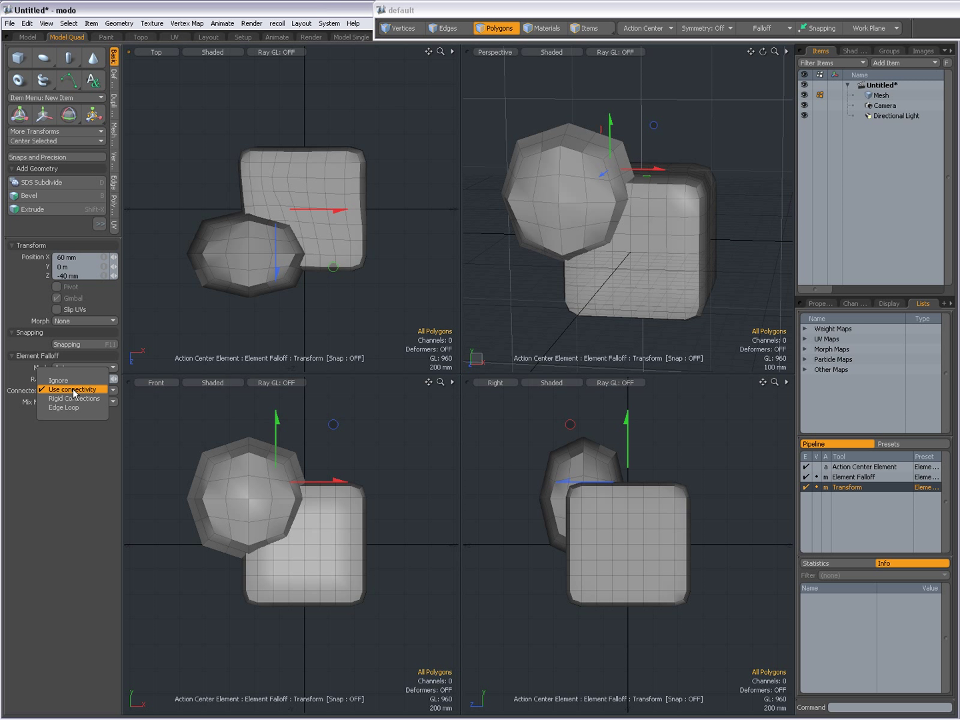
click(58, 380)
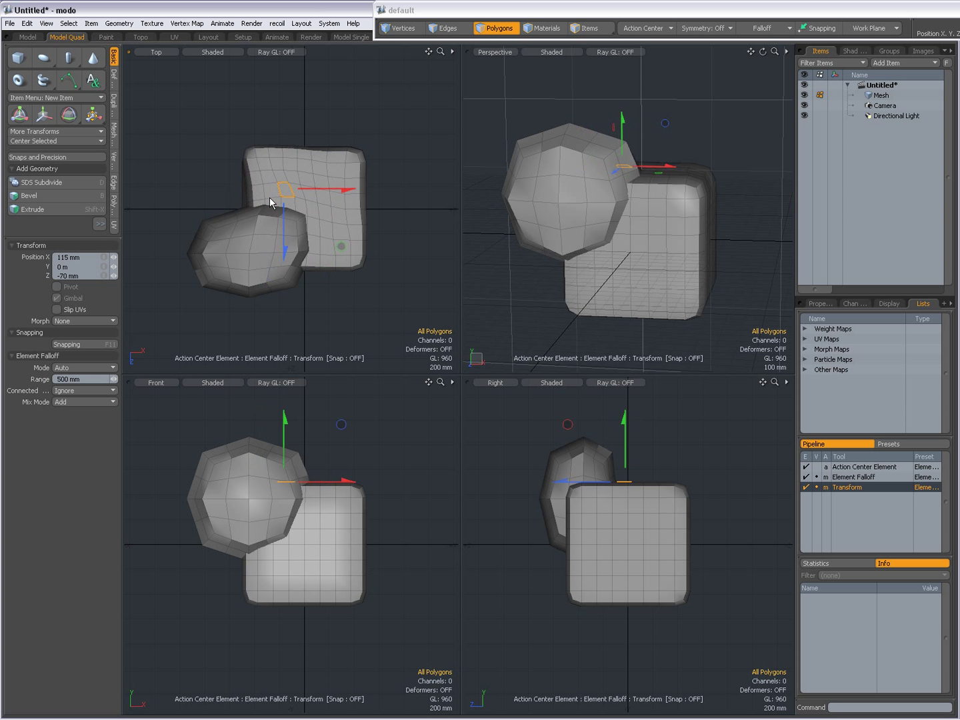
drag(313, 189, 274, 200)
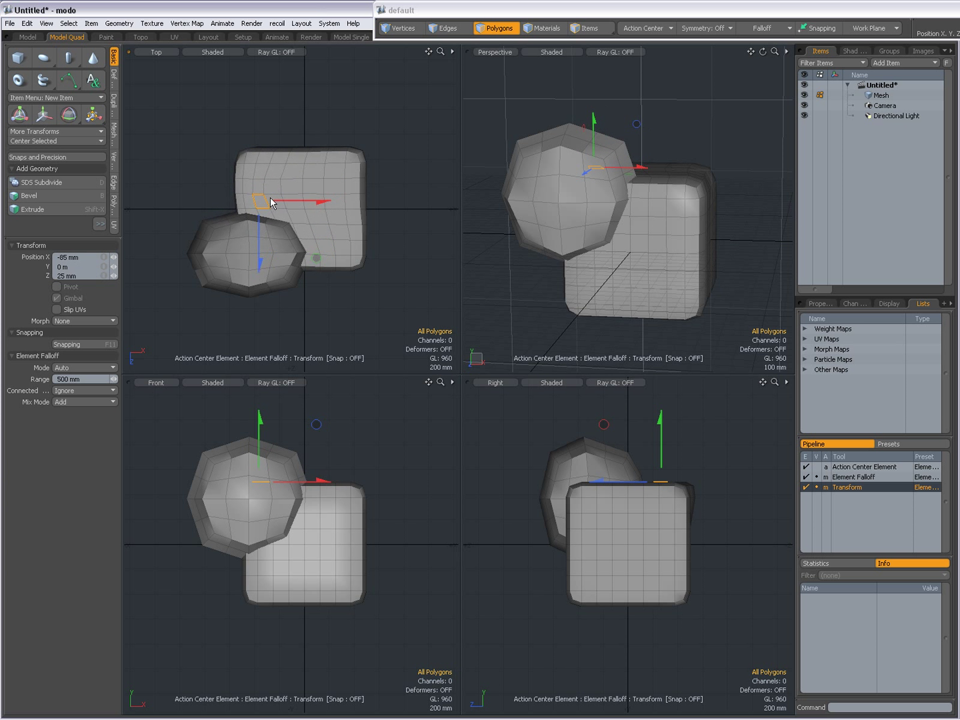
drag(273, 200, 257, 190)
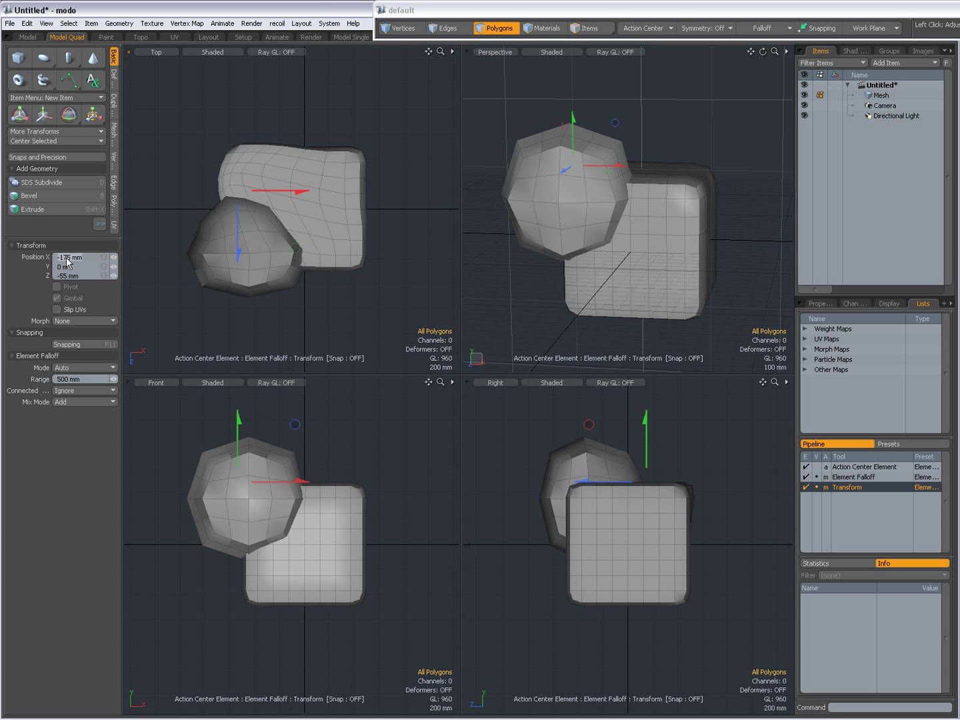
drag(287, 192, 447, 192)
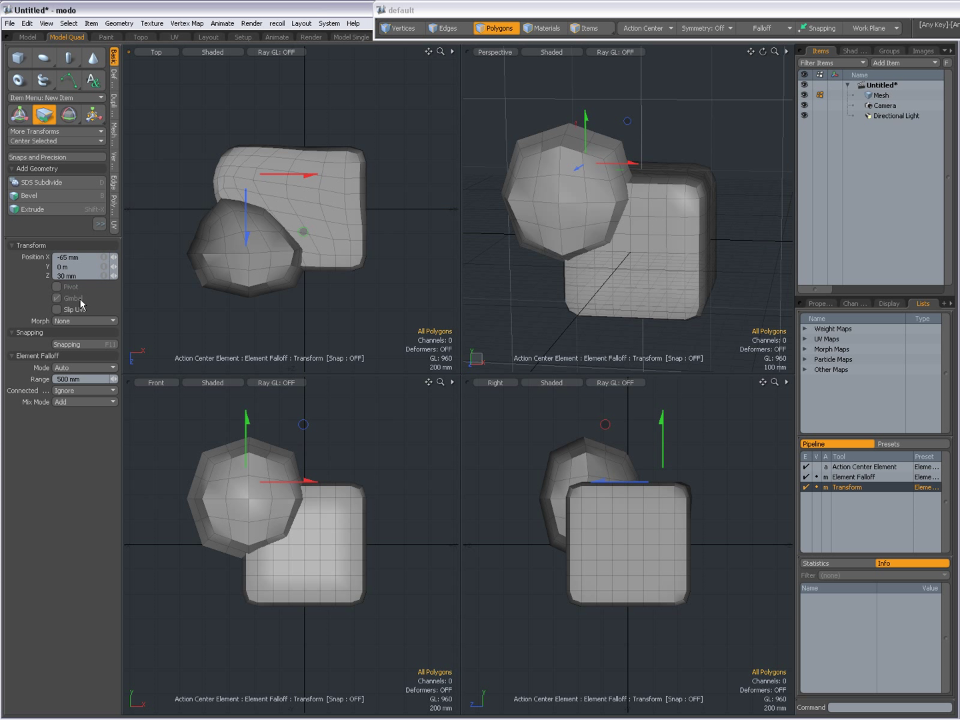
mouse_move(71, 297)
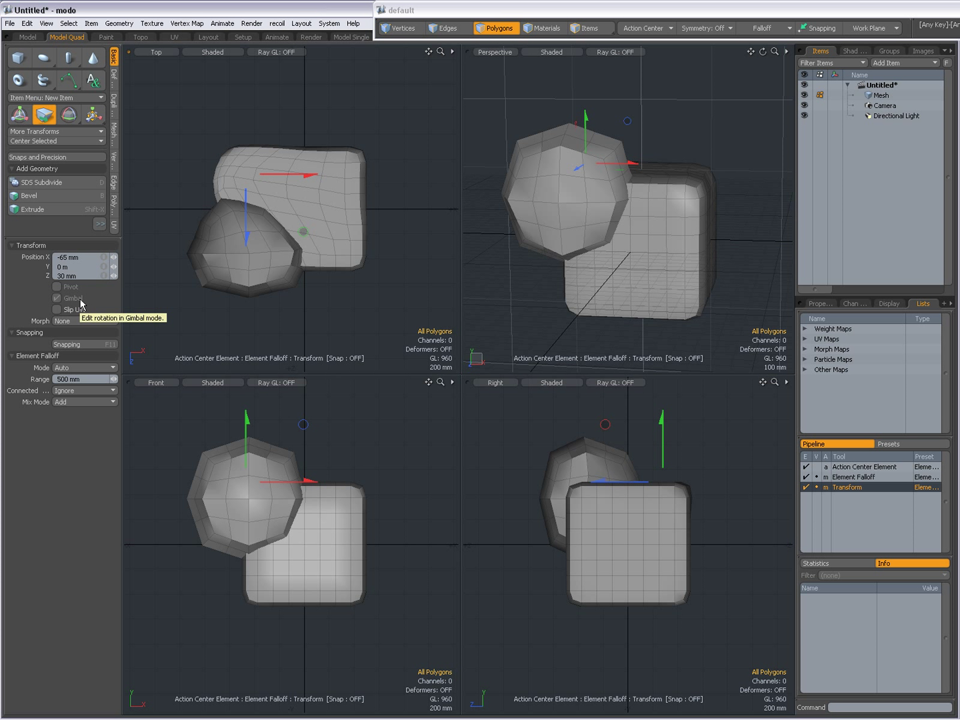
mouse_move(82, 309)
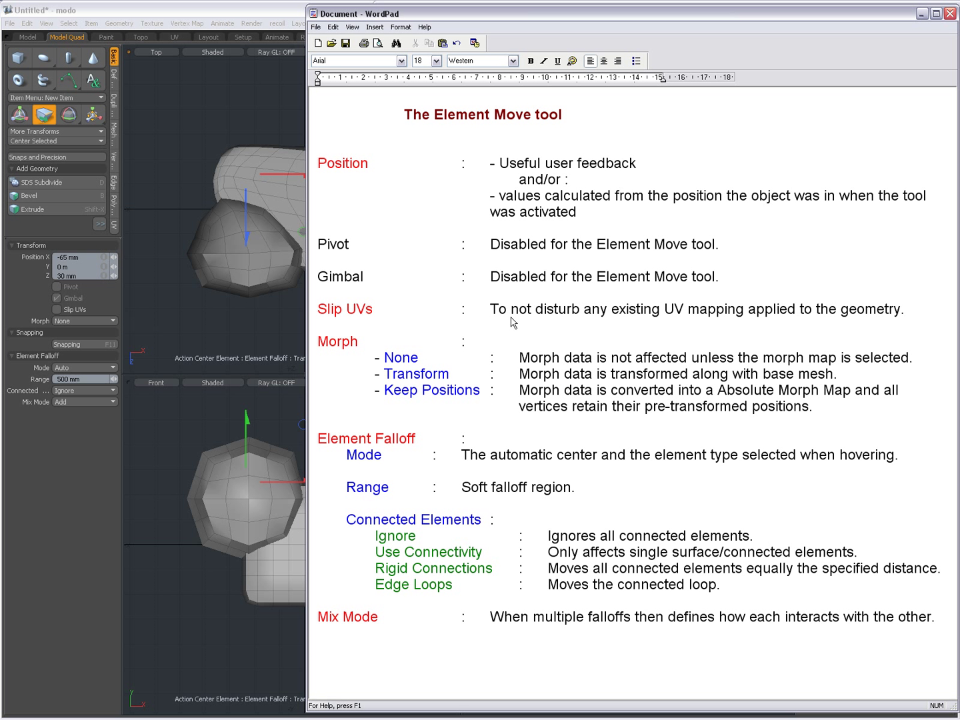
mouse_move(727, 326)
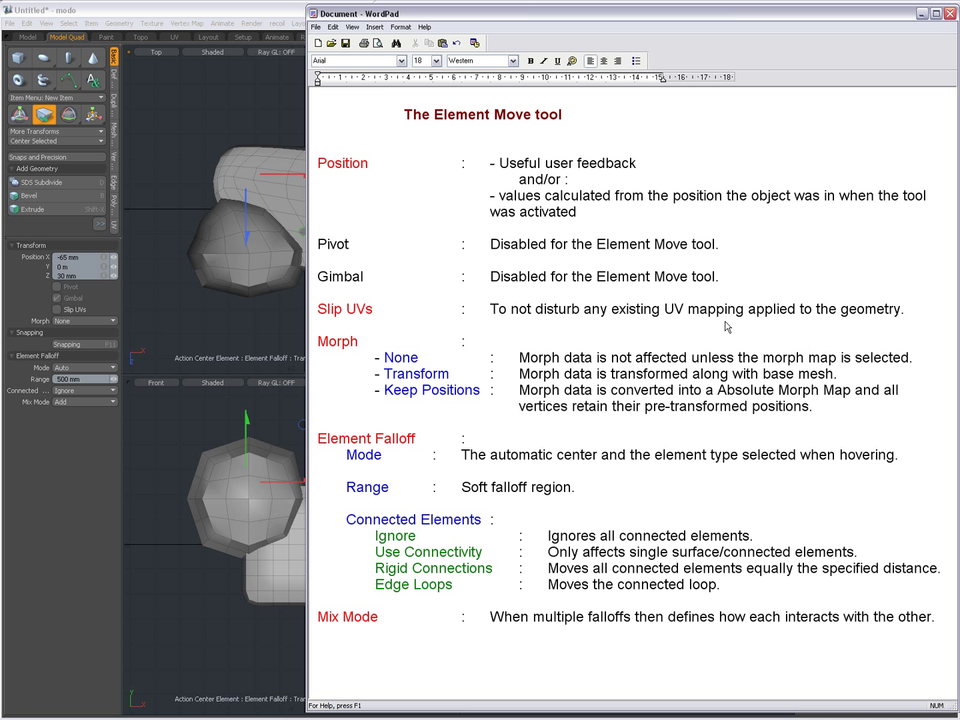
mouse_move(871, 324)
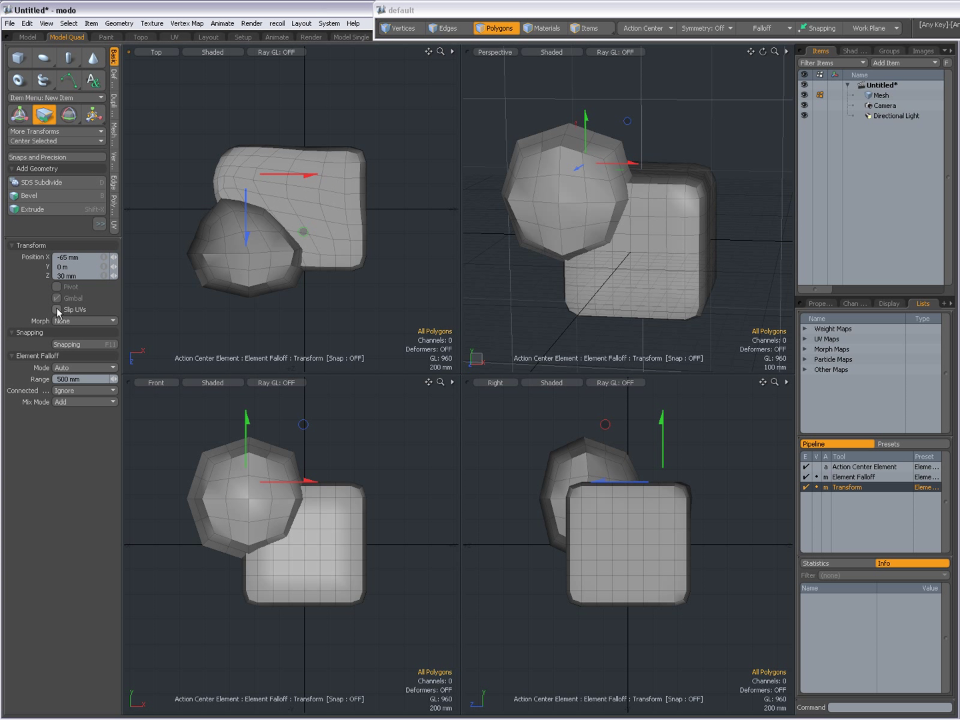
mouse_move(80, 321)
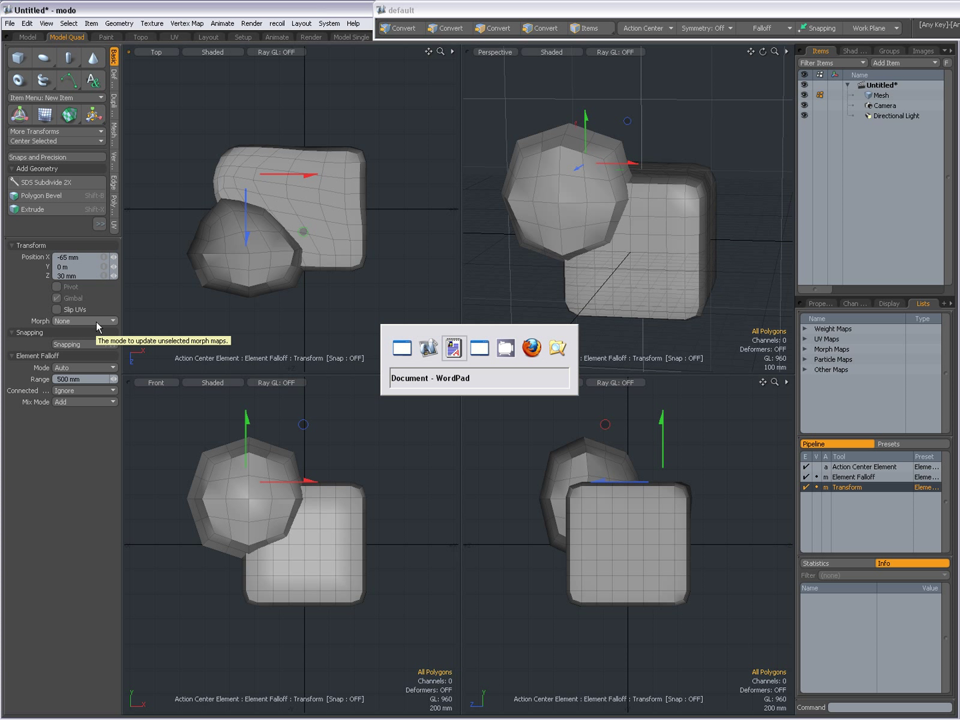
click(452, 348)
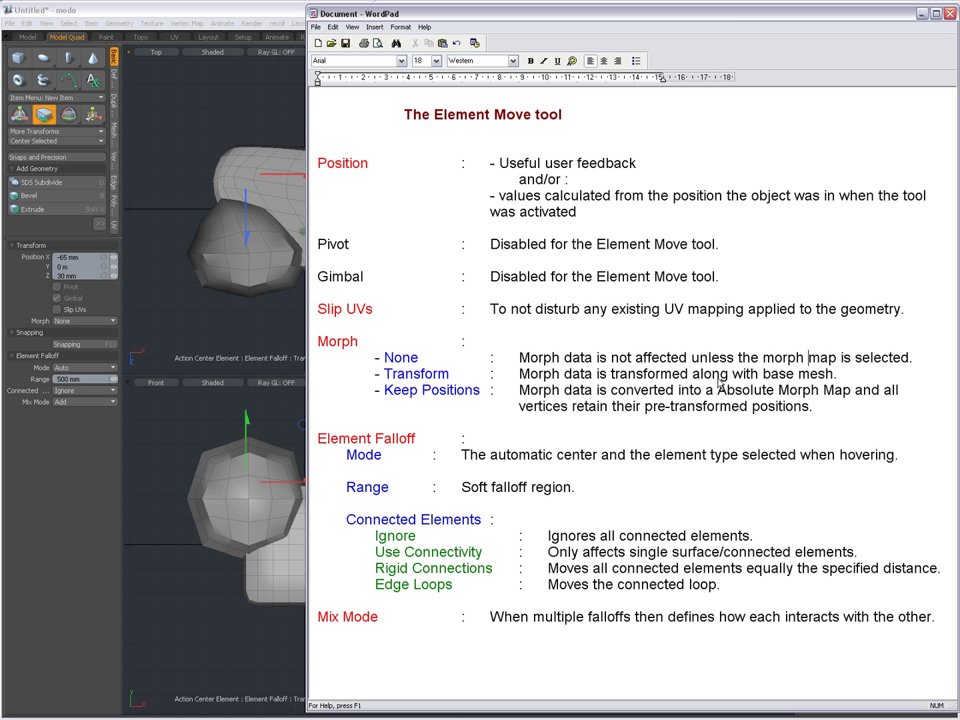
mouse_move(411, 405)
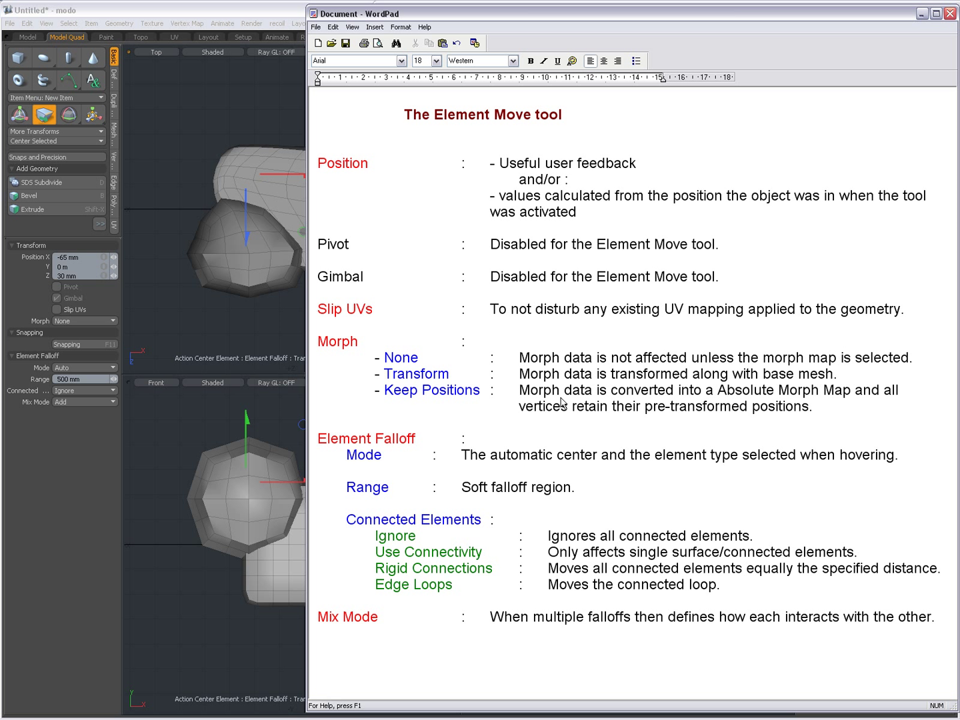
mouse_move(812, 402)
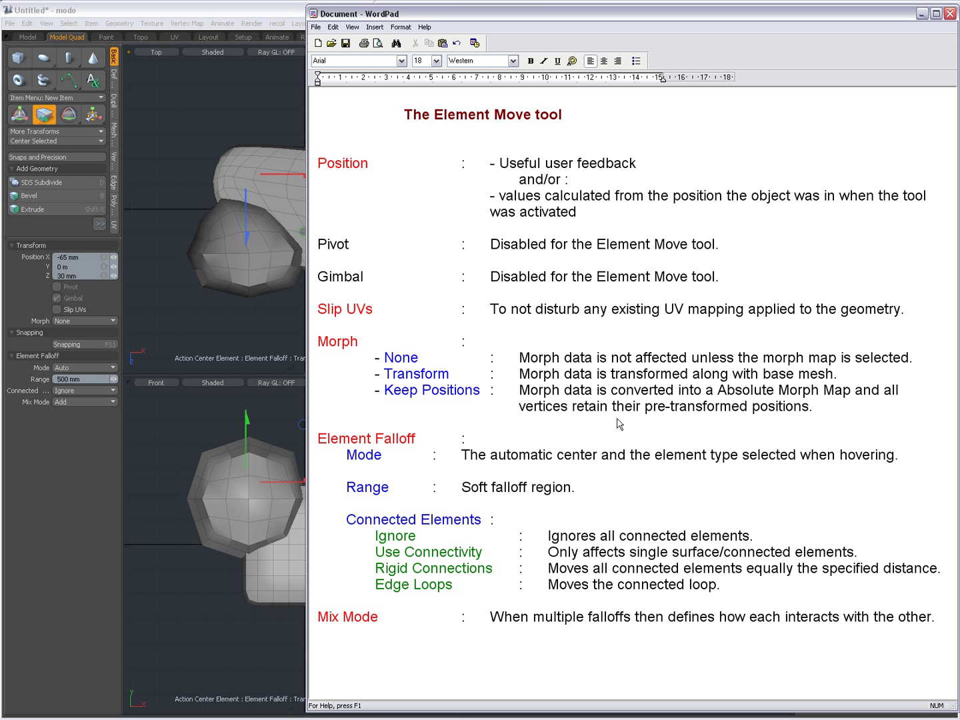
mouse_move(777, 425)
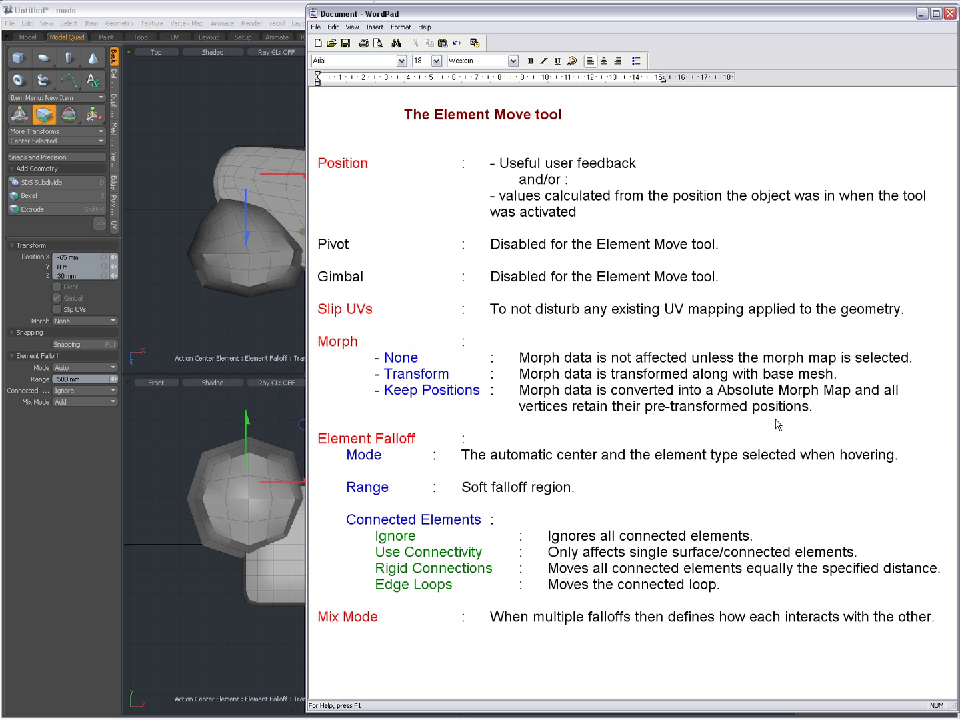
mouse_move(354, 448)
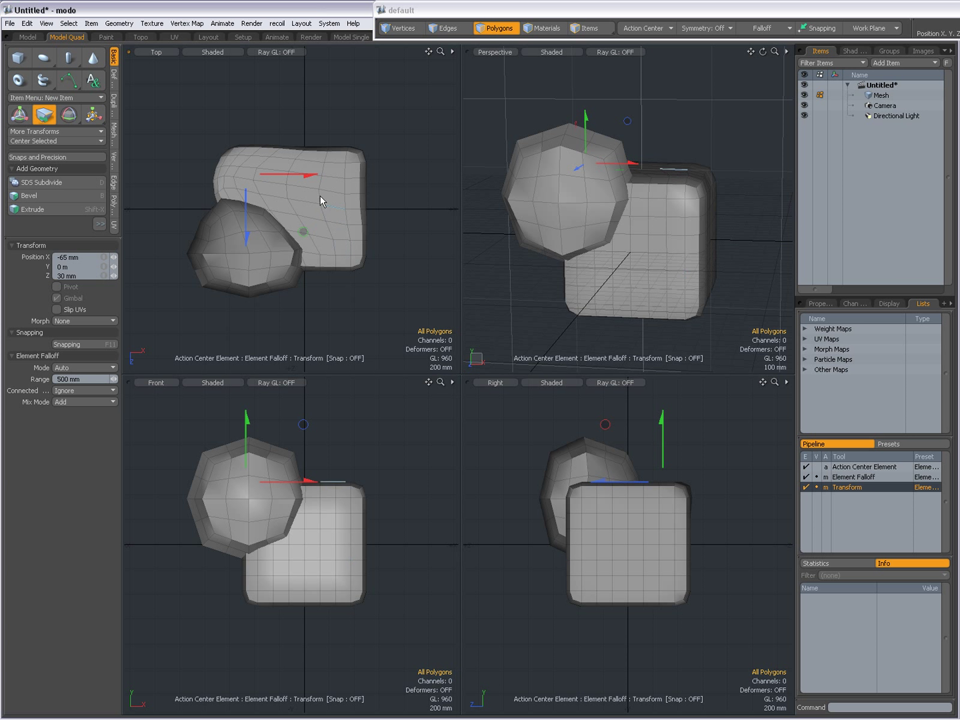
- Pull the box's right side inward, trying 360 and 308 mm falloff ranges before returning to 500 mm
drag(320, 200, 340, 186)
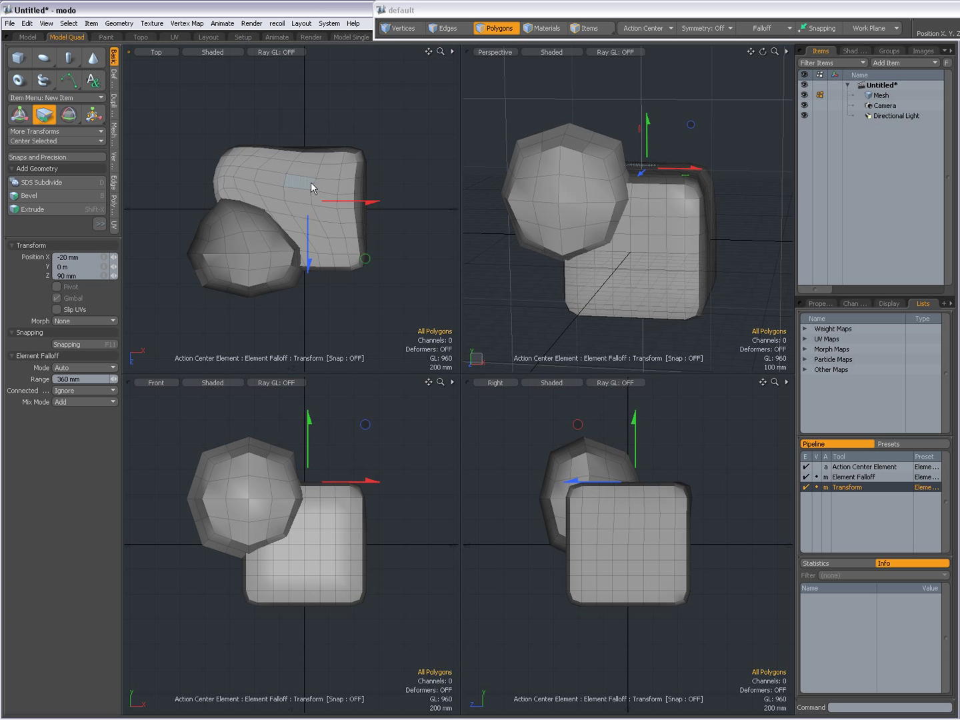
drag(314, 194, 320, 196)
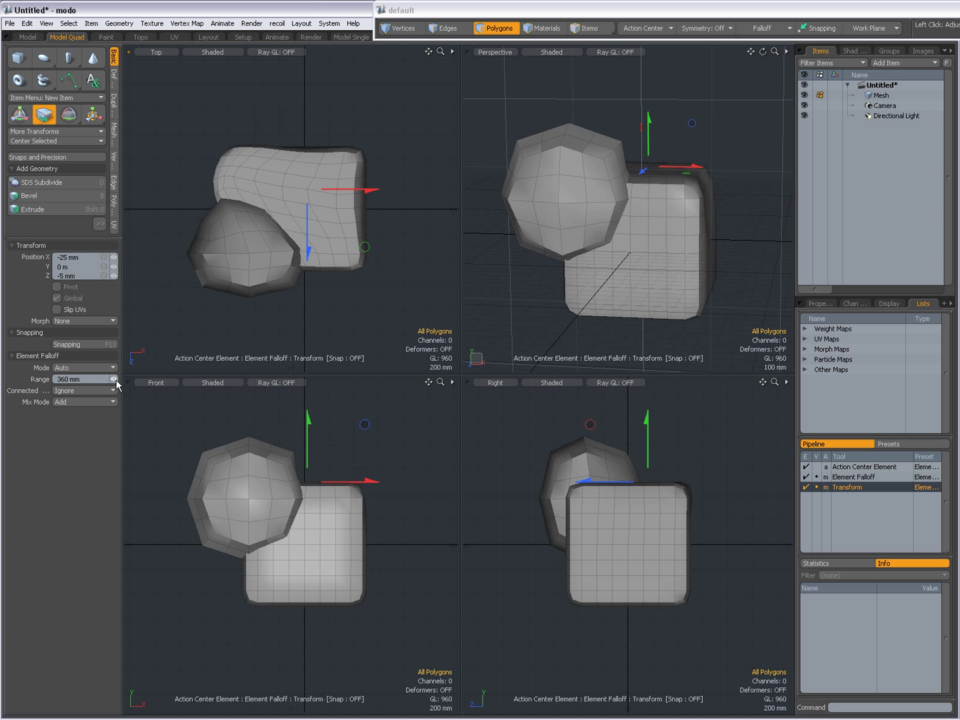
drag(107, 378, 97, 379)
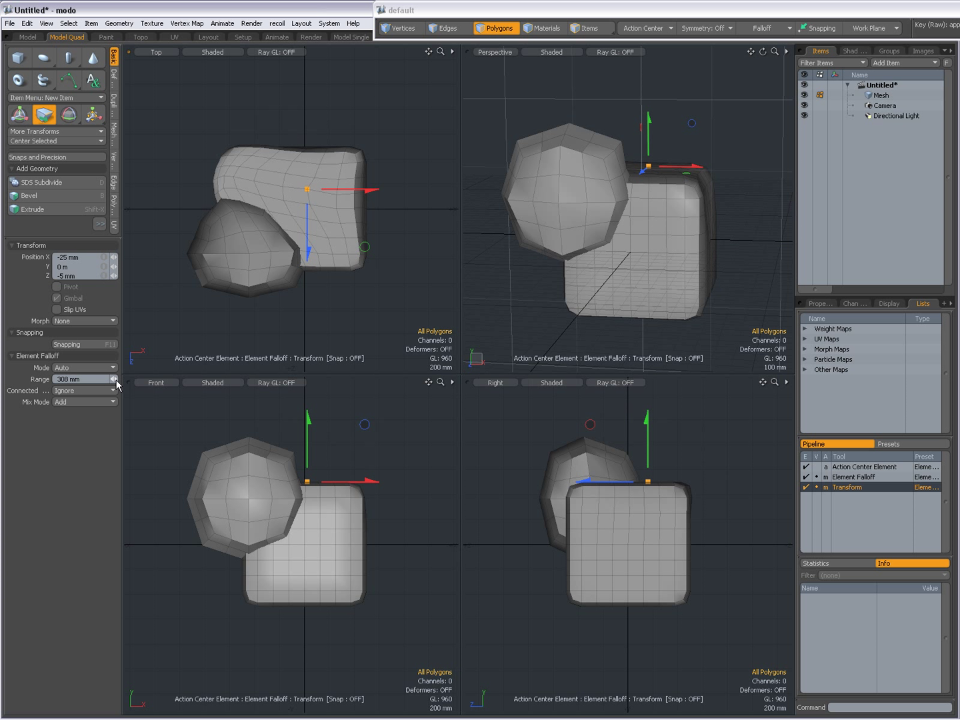
drag(114, 378, 120, 373)
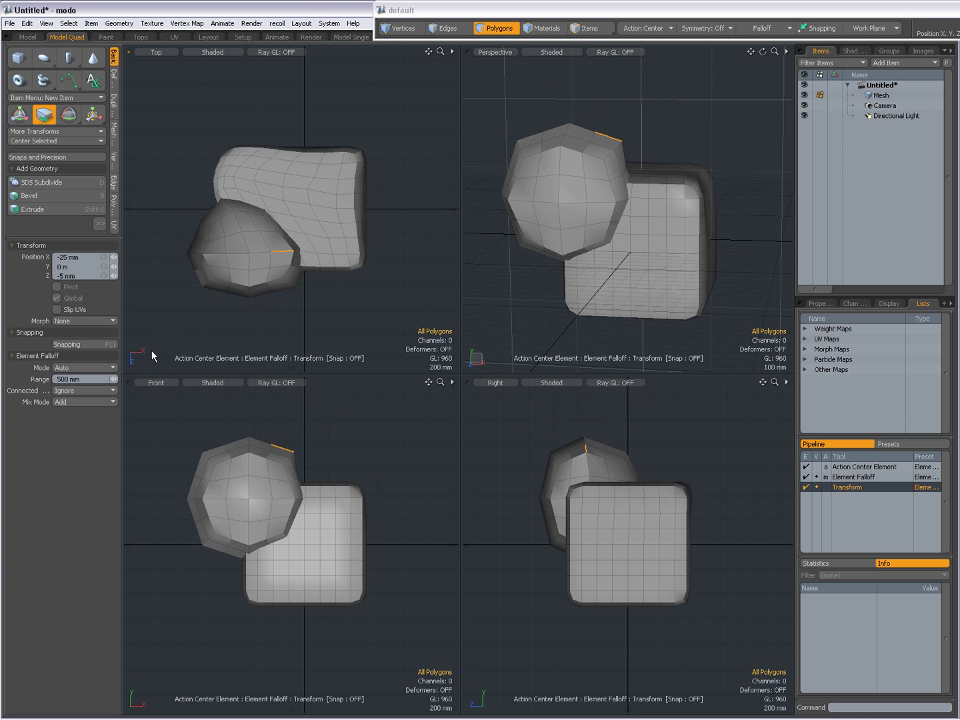
mouse_move(84, 390)
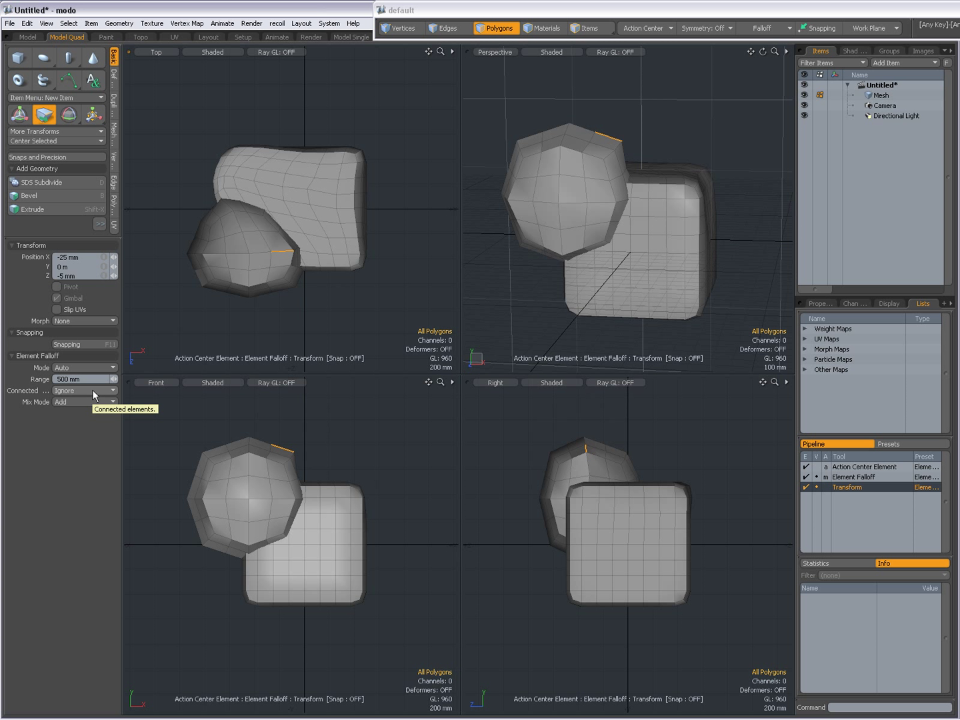
- Set Connected to Use Connectivity and reshape the ball's top while the box stays unaffected
click(86, 391)
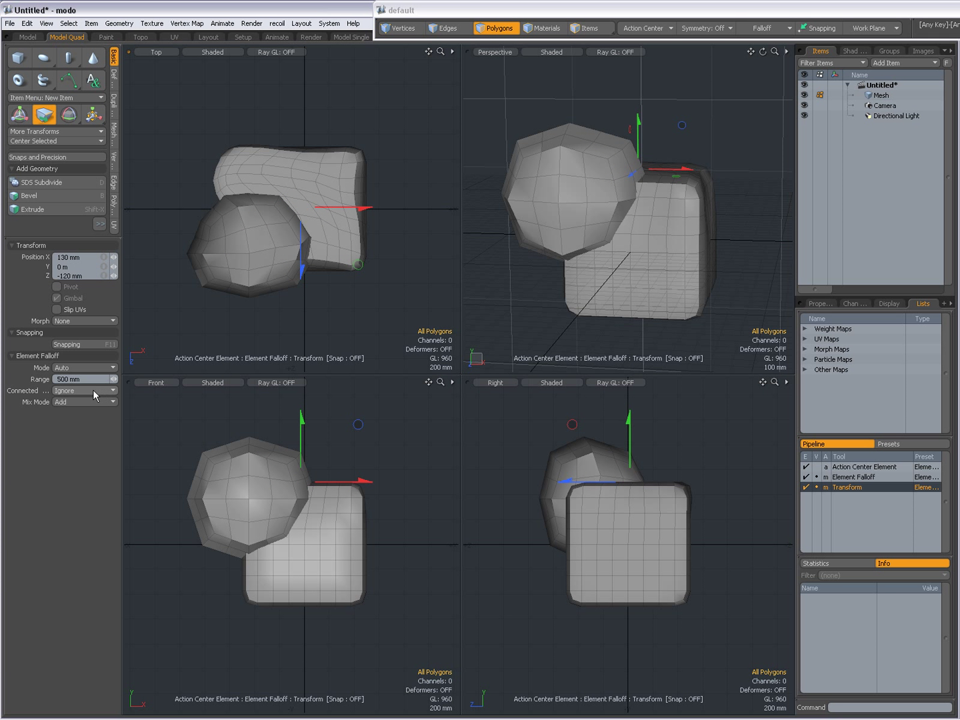
click(84, 391)
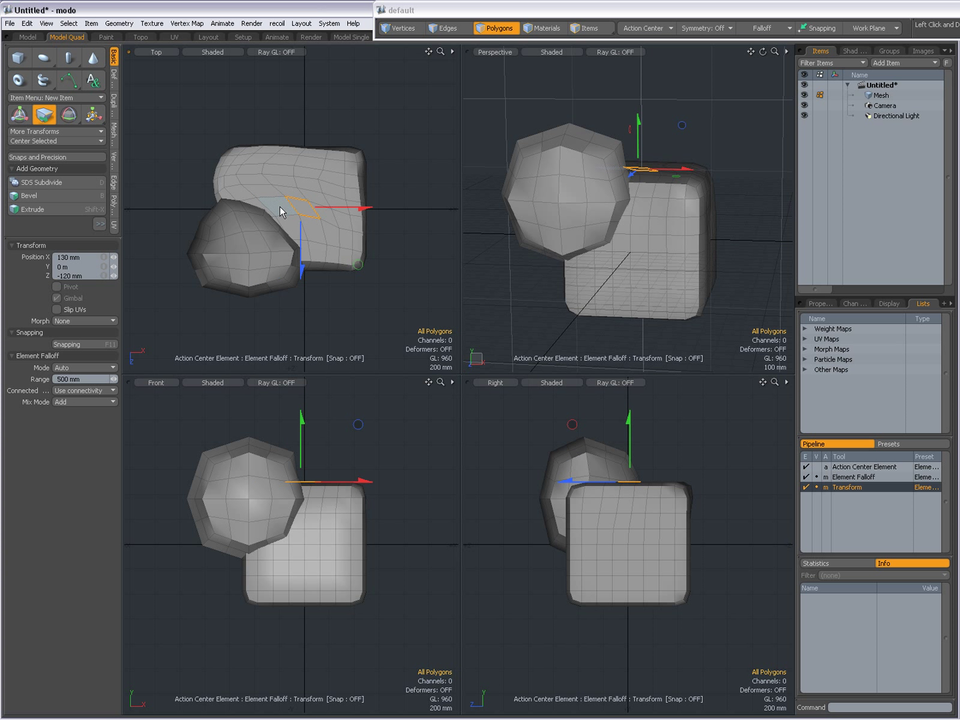
drag(320, 210, 304, 210)
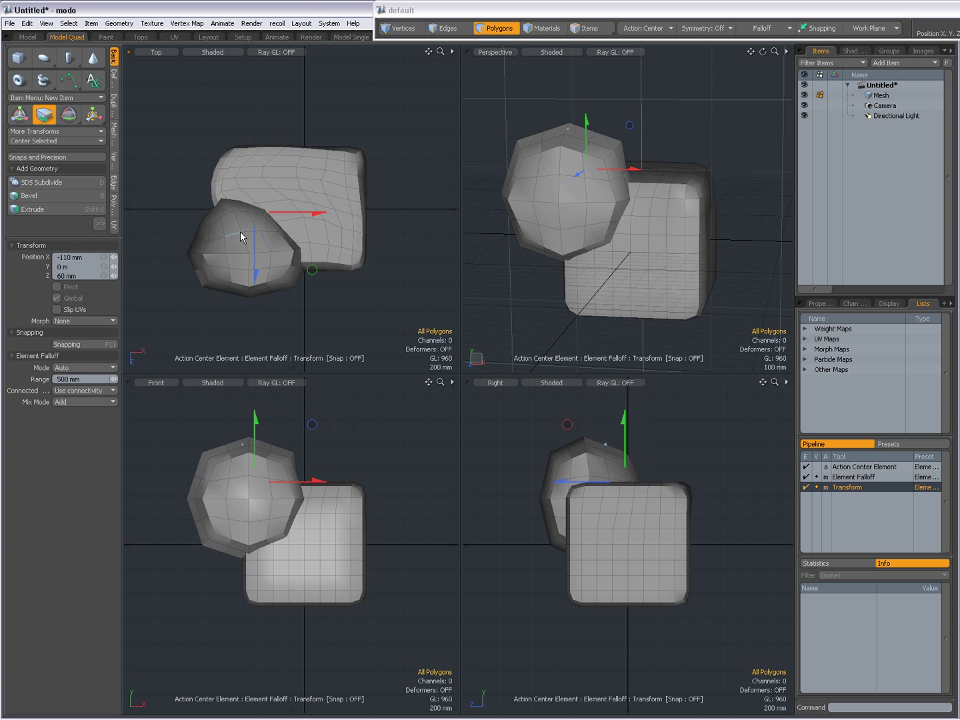
click(242, 225)
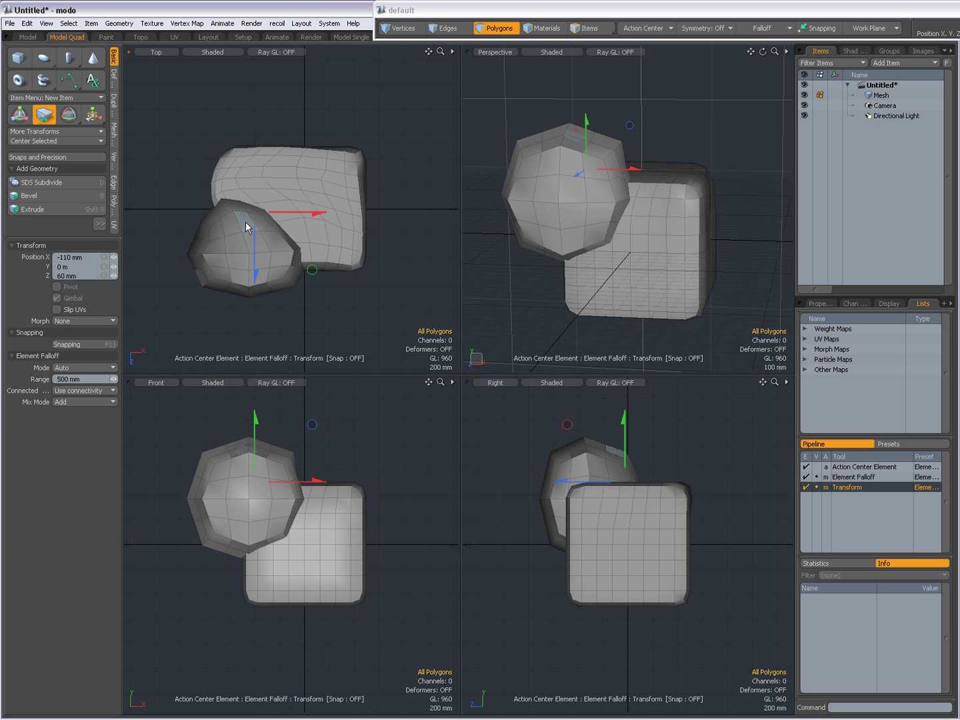
mouse_move(247, 223)
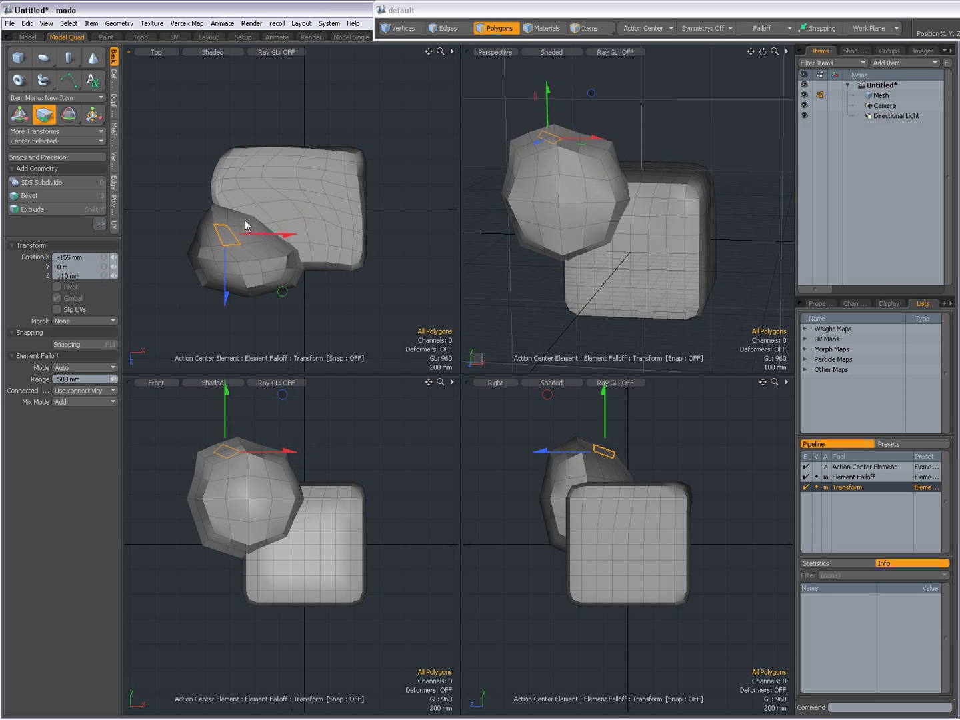
drag(280, 235, 287, 220)
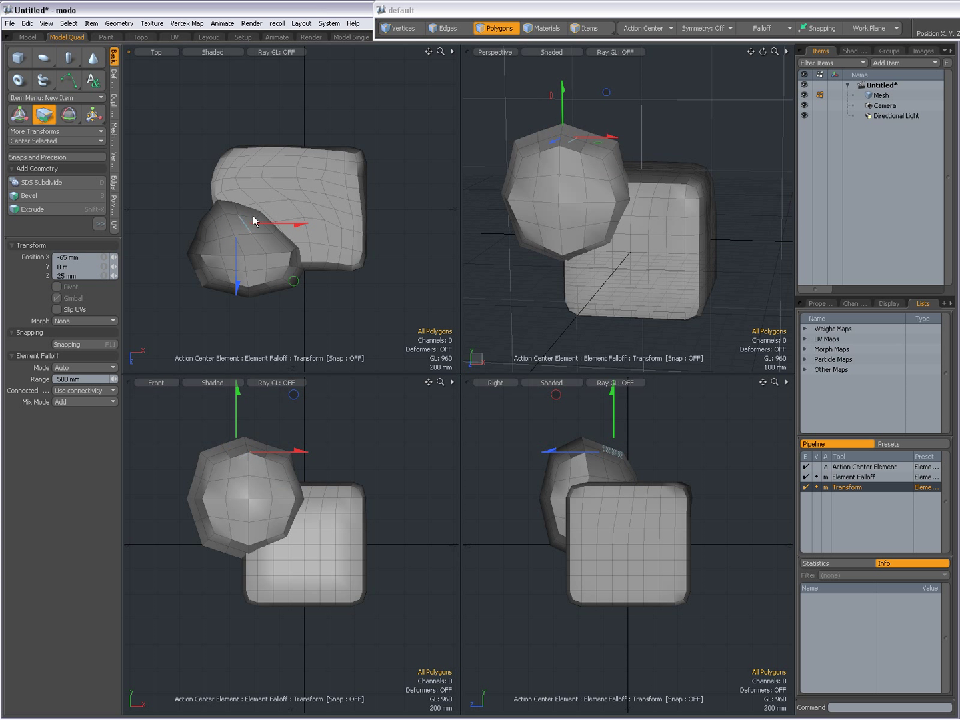
- Set Connected to Edge Loop and slide vertical edge loops across the box
click(84, 390)
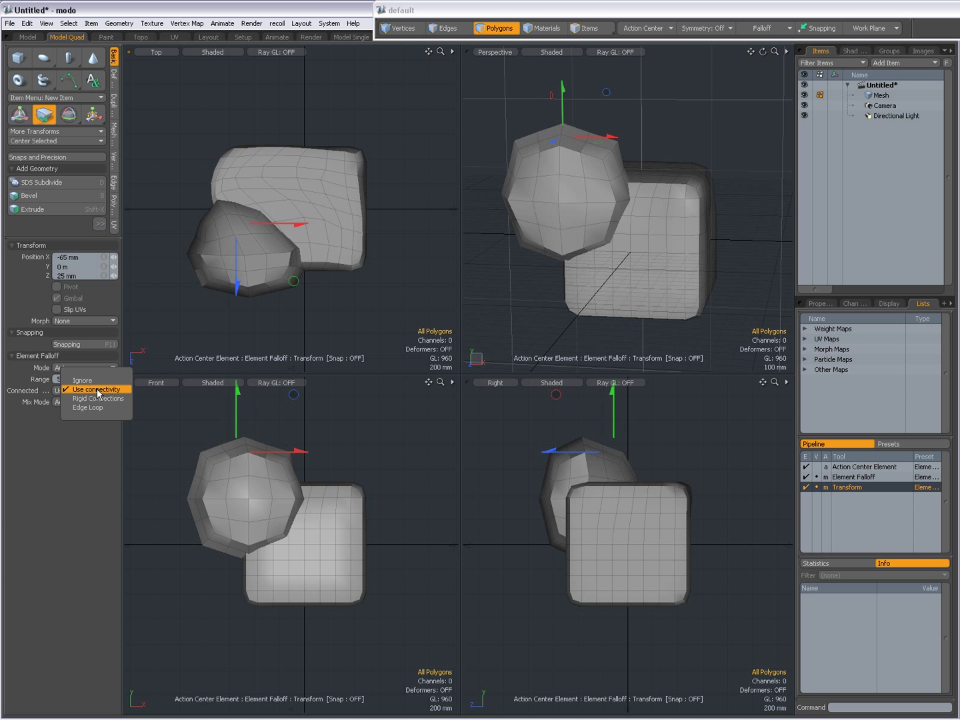
click(98, 398)
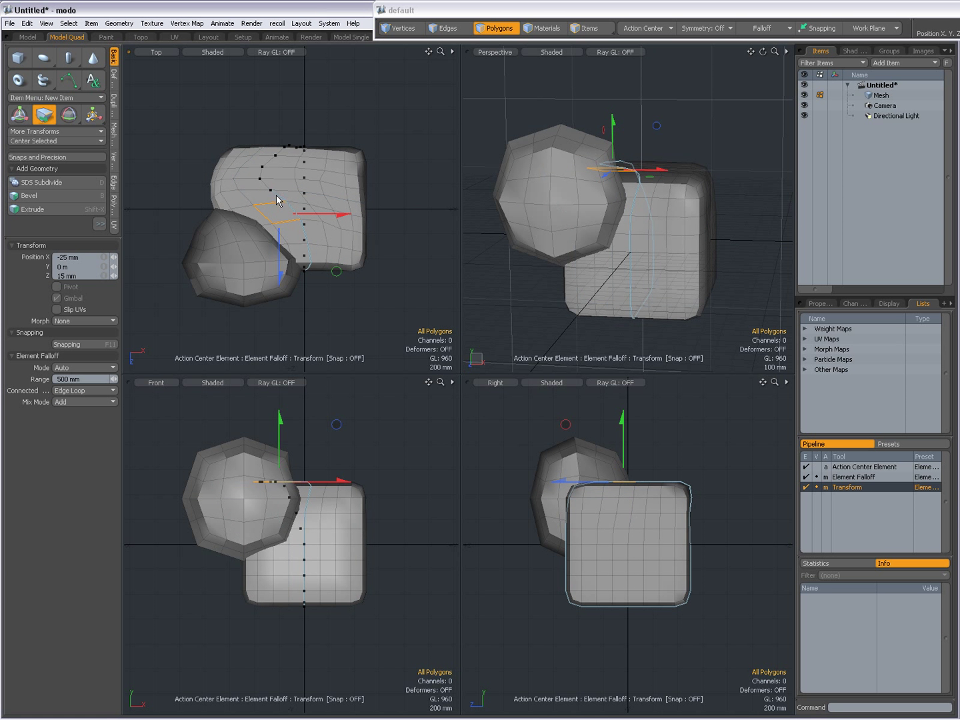
drag(300, 200, 280, 200)
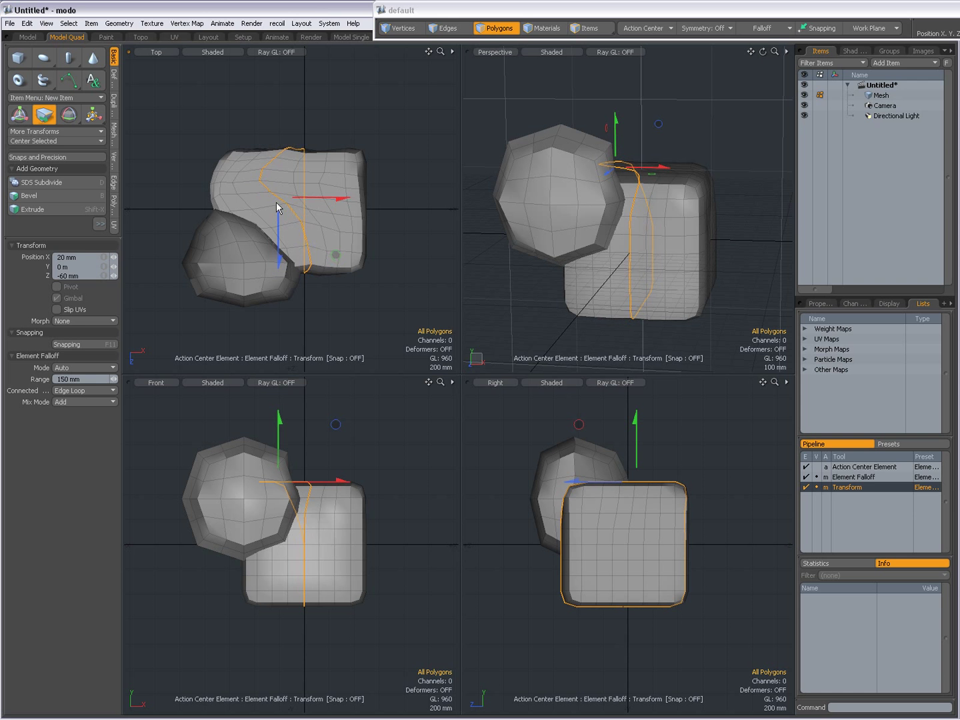
drag(279, 208, 237, 254)
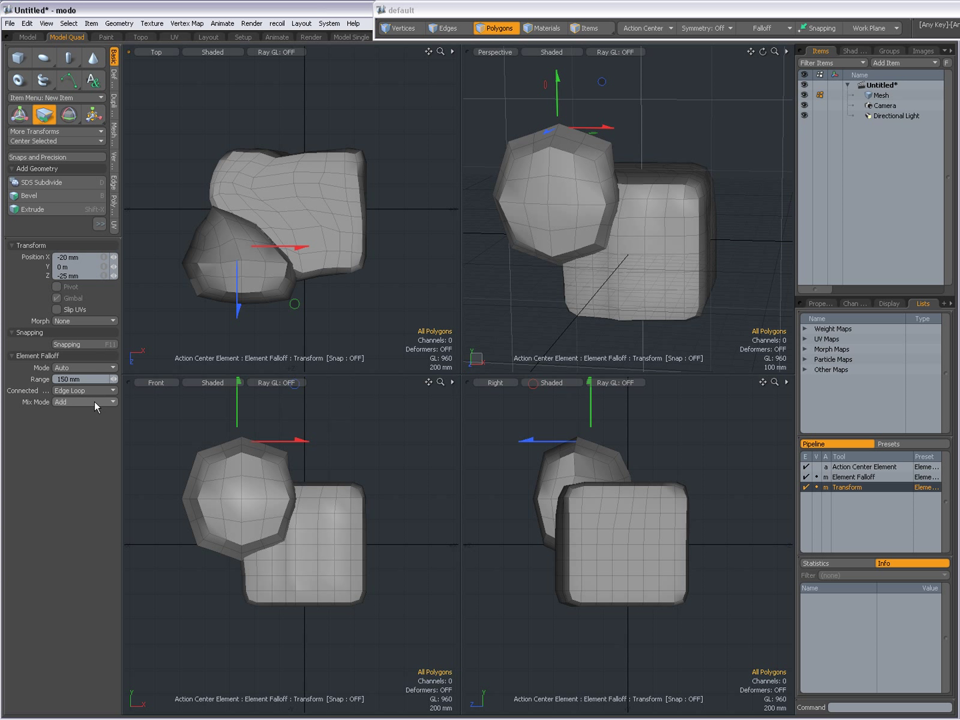
mouse_move(93, 402)
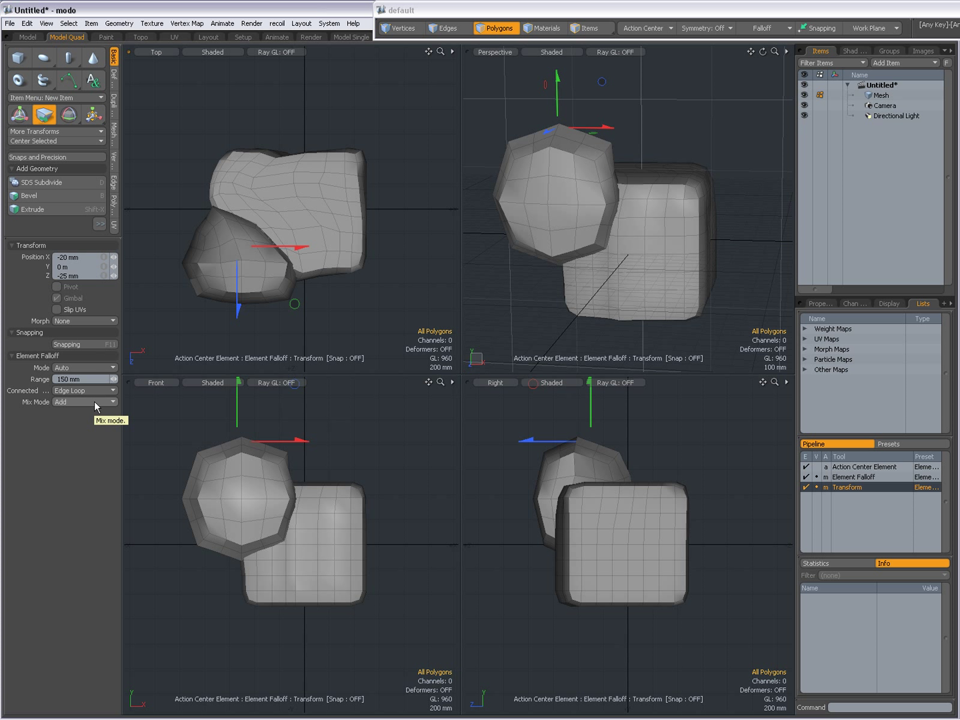
mouse_move(190, 414)
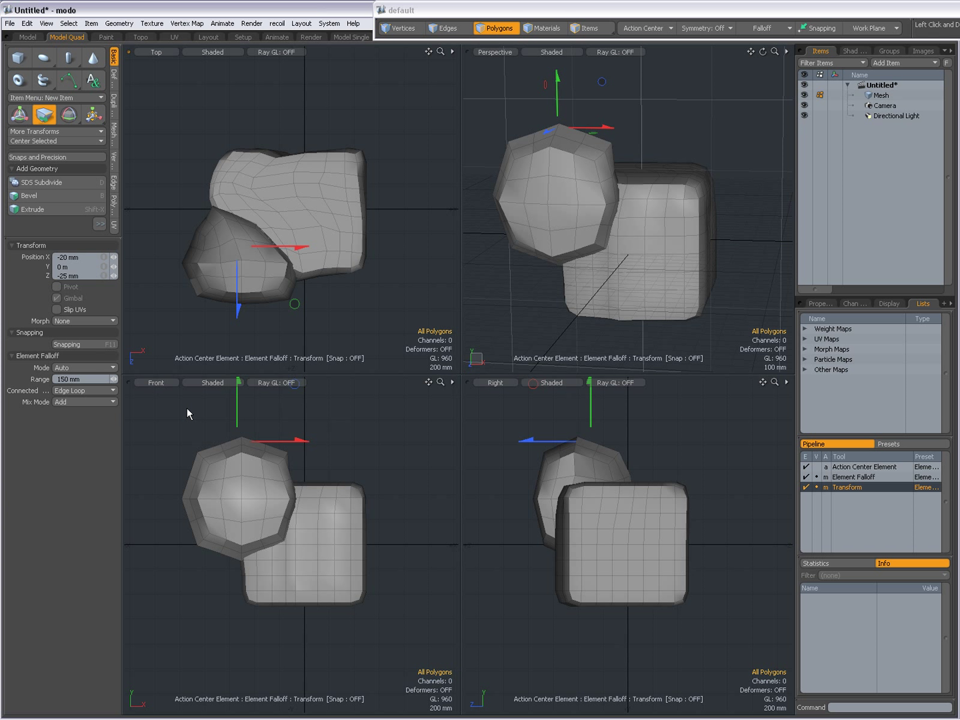
- Switch to a Linear falloff placed vertically across the box, keeping Shape Preset at Linear
click(760, 28)
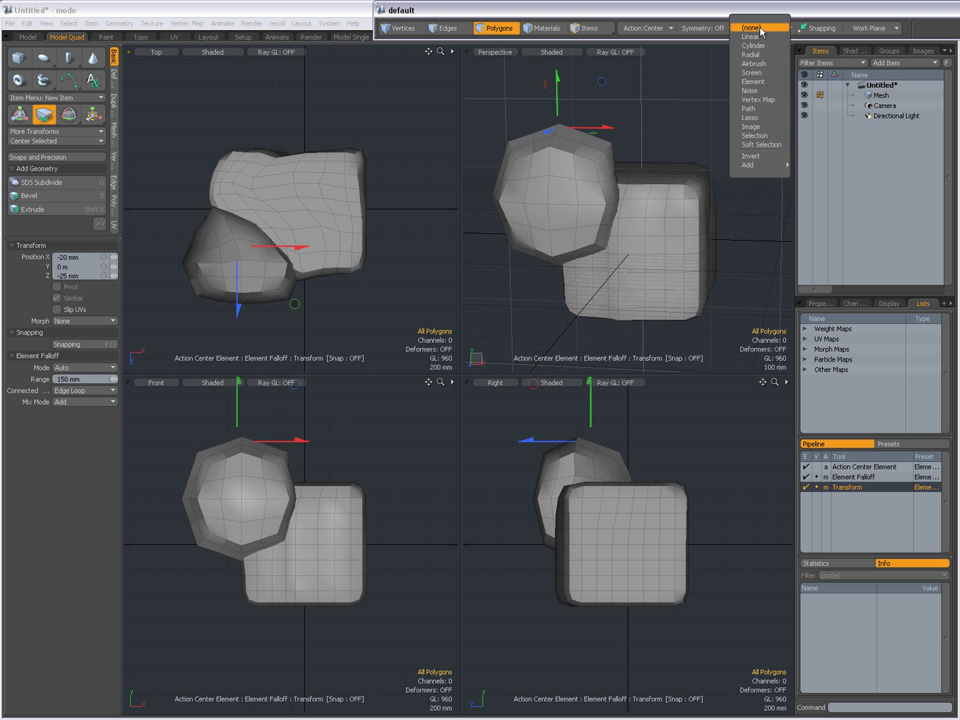
mouse_move(751, 36)
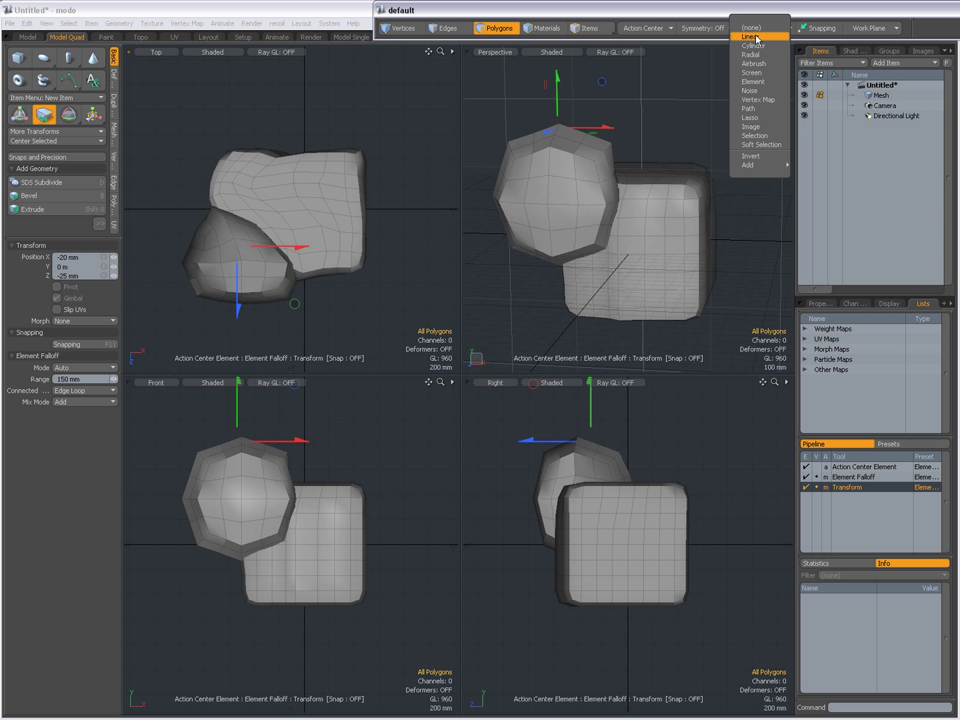
click(751, 36)
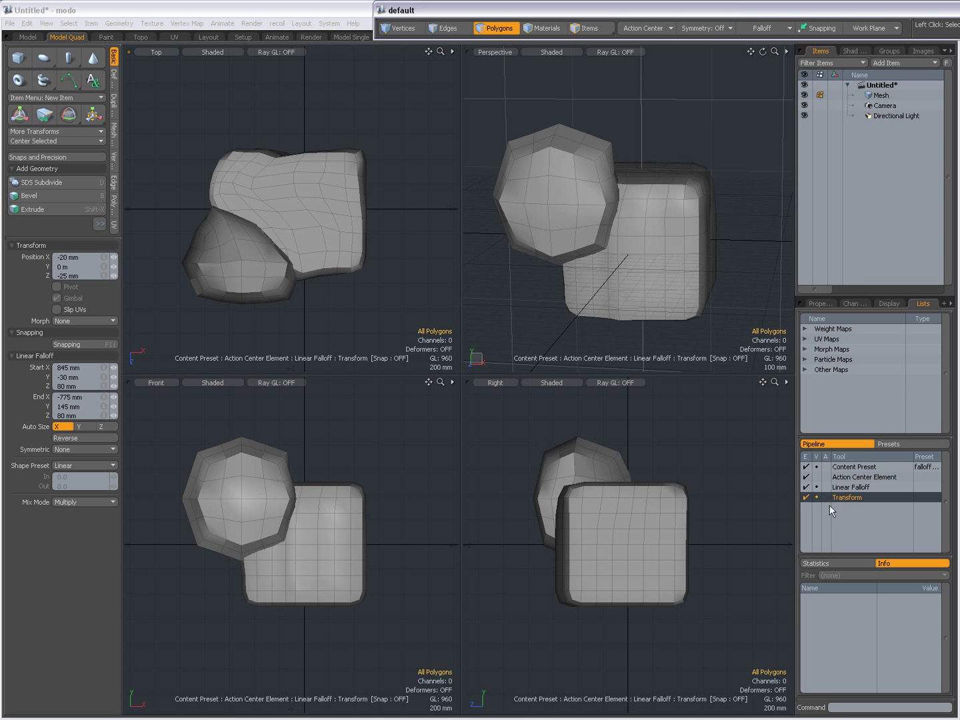
click(850, 487)
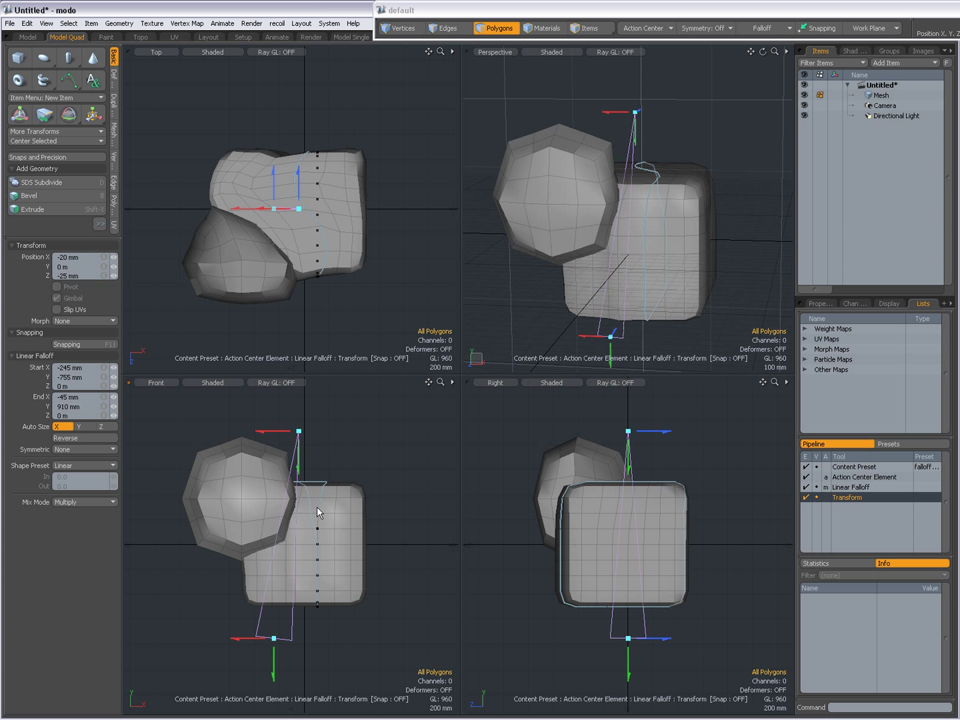
click(110, 464)
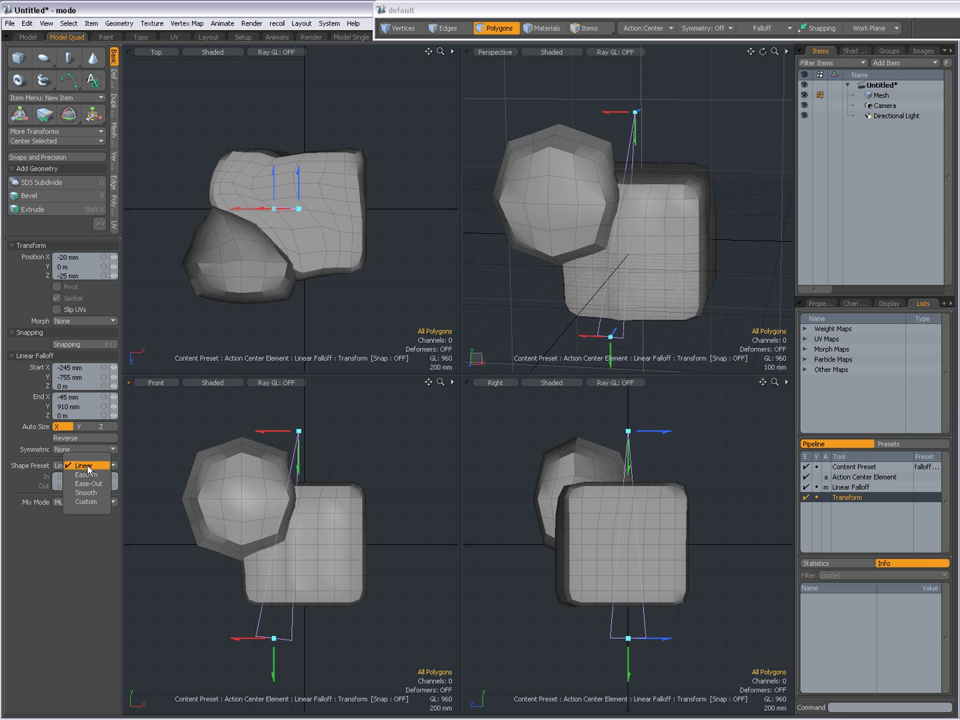
click(83, 466)
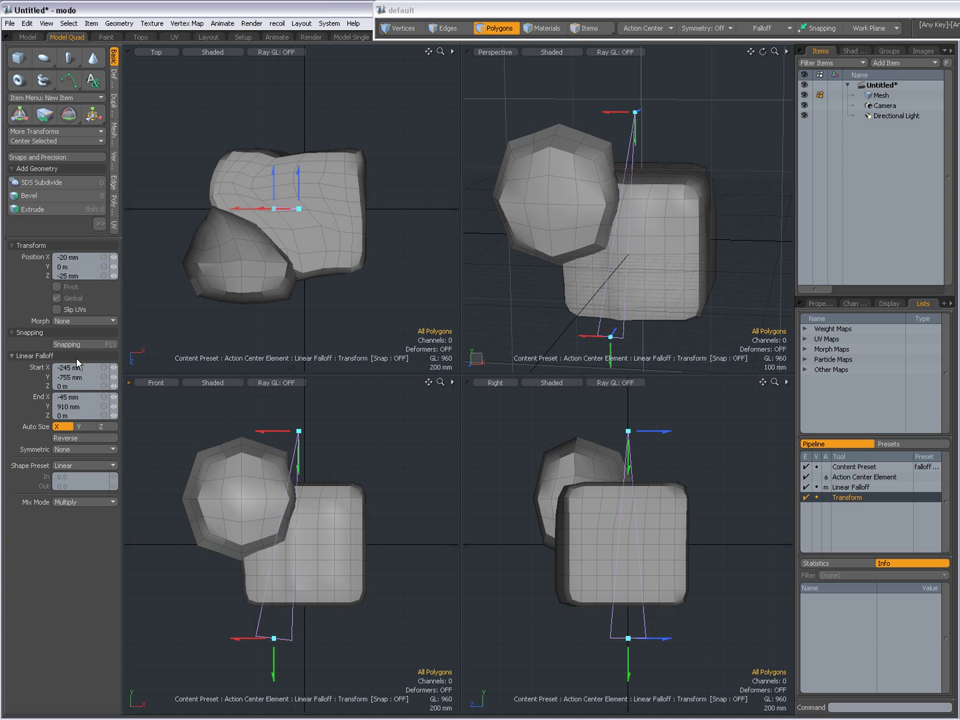
mouse_move(85, 352)
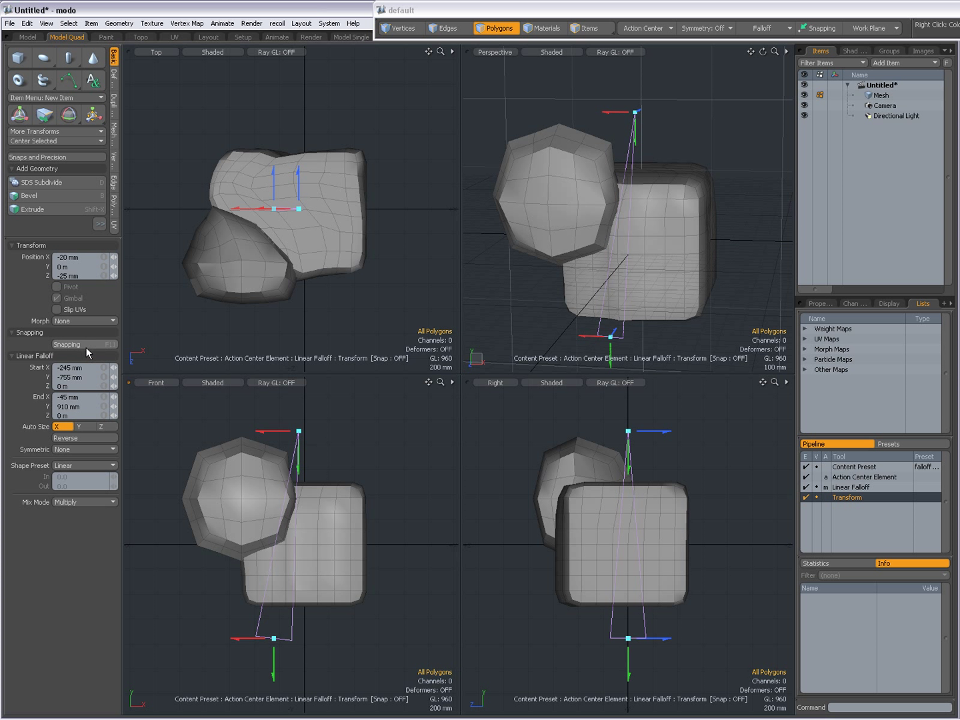
mouse_move(69, 397)
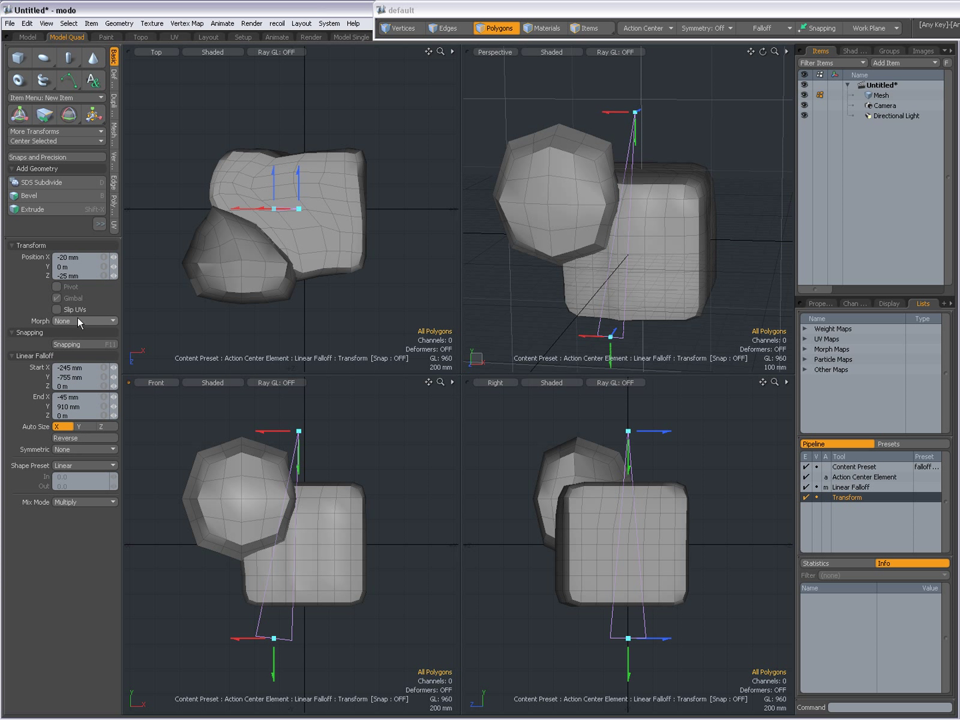
mouse_move(80, 323)
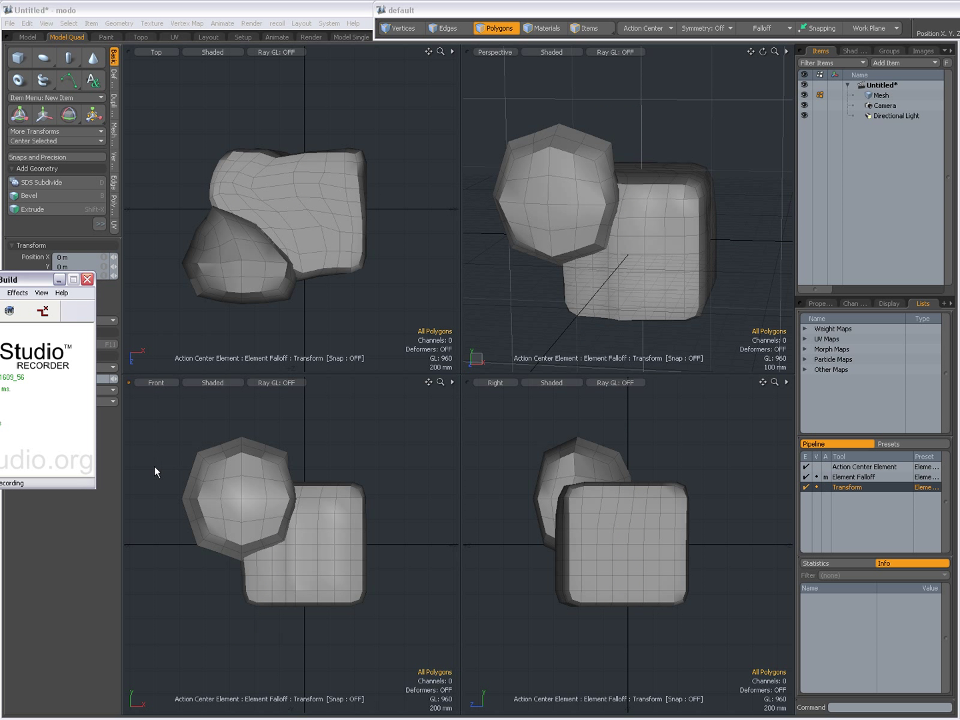
mouse_move(91, 536)
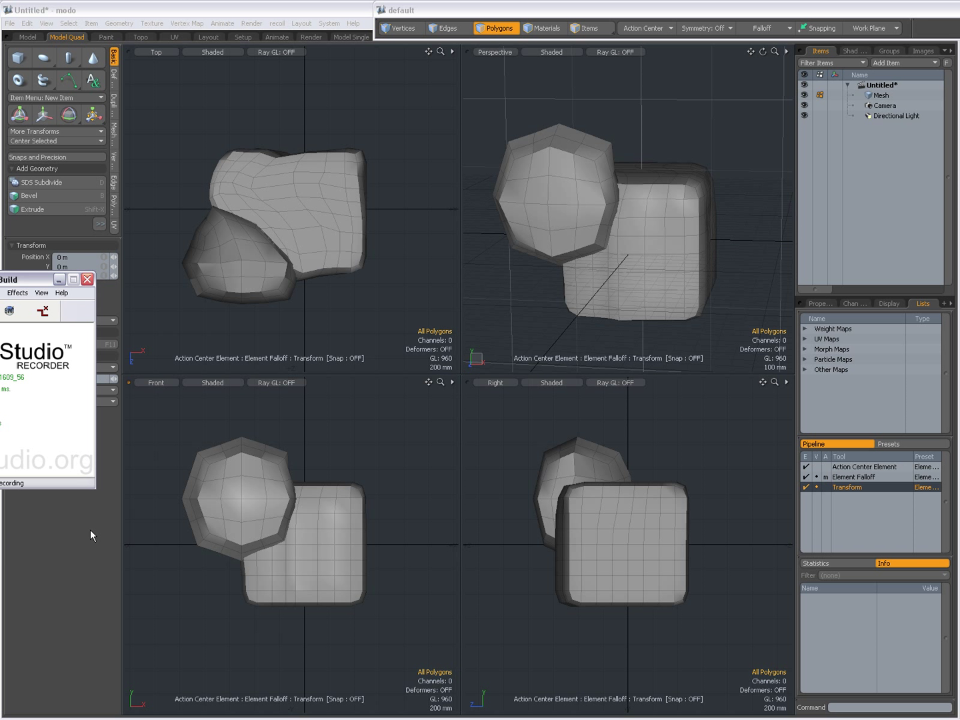
- Open the Falloff dropdown to show the Add submenu of falloff types
click(760, 28)
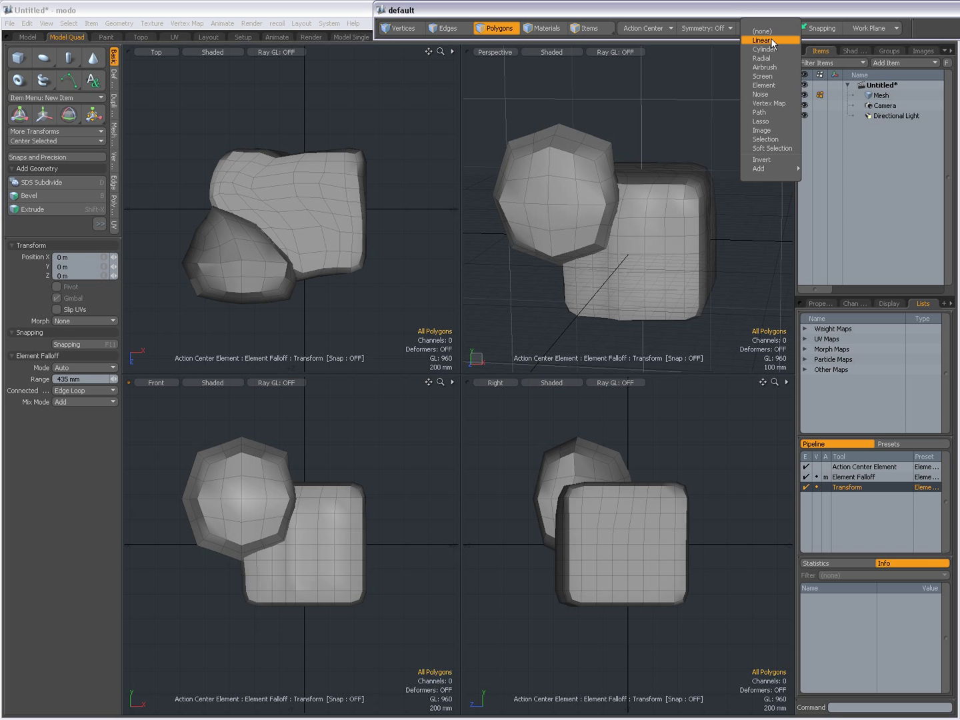
mouse_move(759, 168)
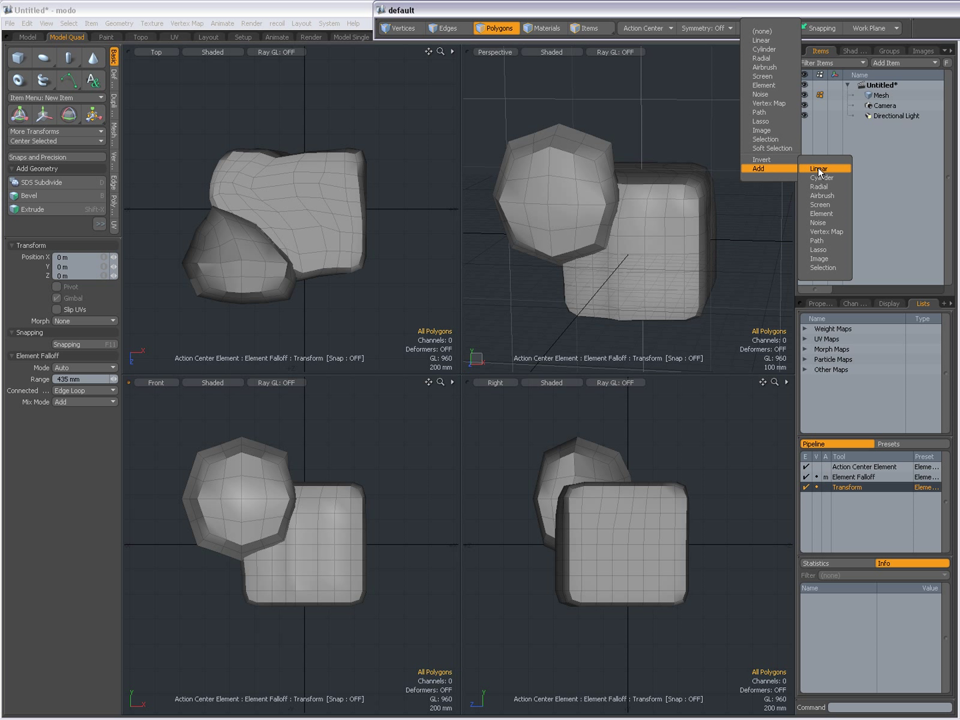
- Add a Linear falloff to the element falloff, placed vertically across the box
click(818, 168)
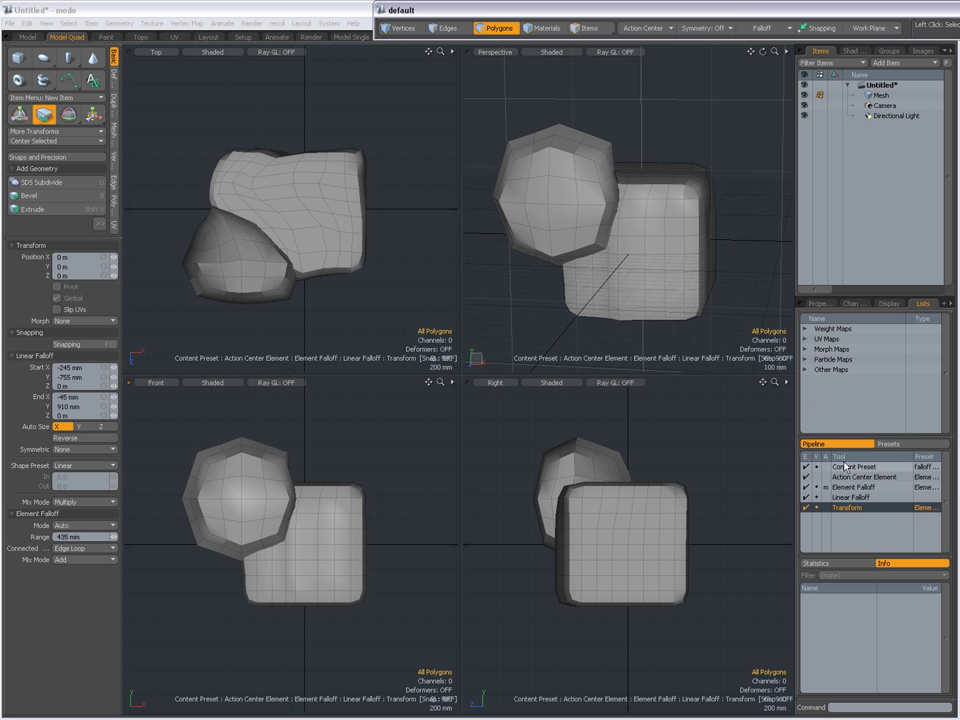
click(851, 497)
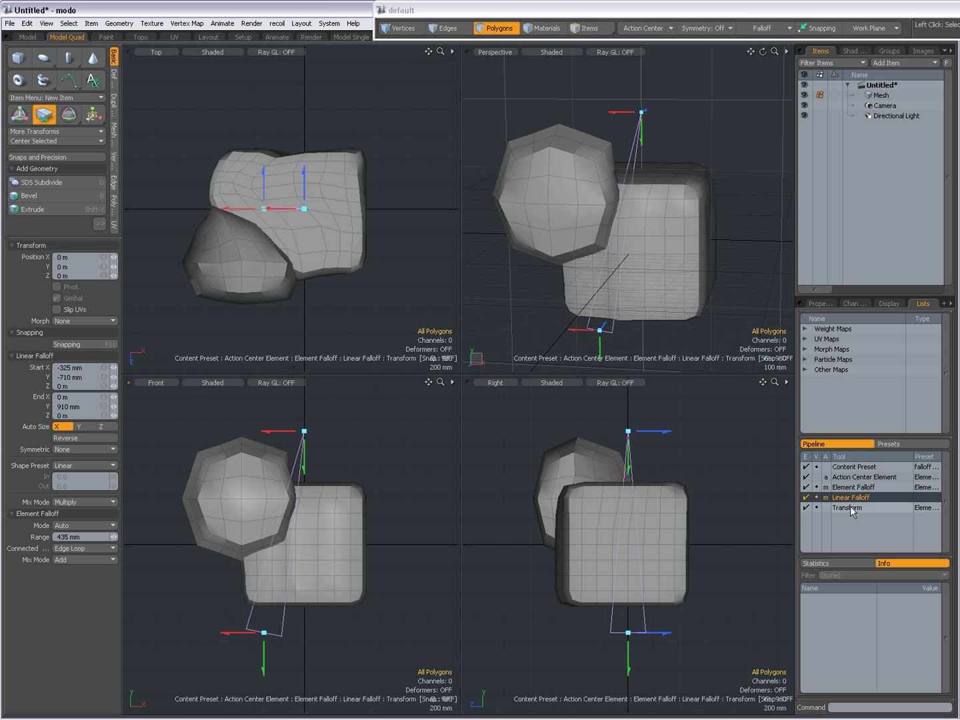
click(848, 507)
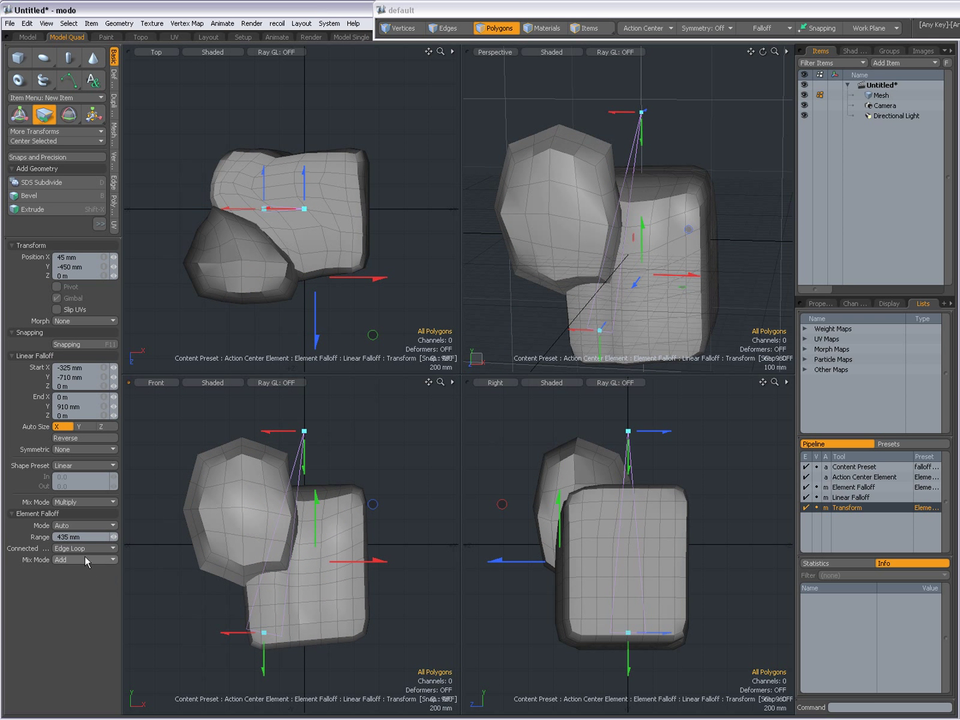
- Move ball polygons with Mix Mode on Multiply, then Min, then set Mix Mode back to Add
click(83, 558)
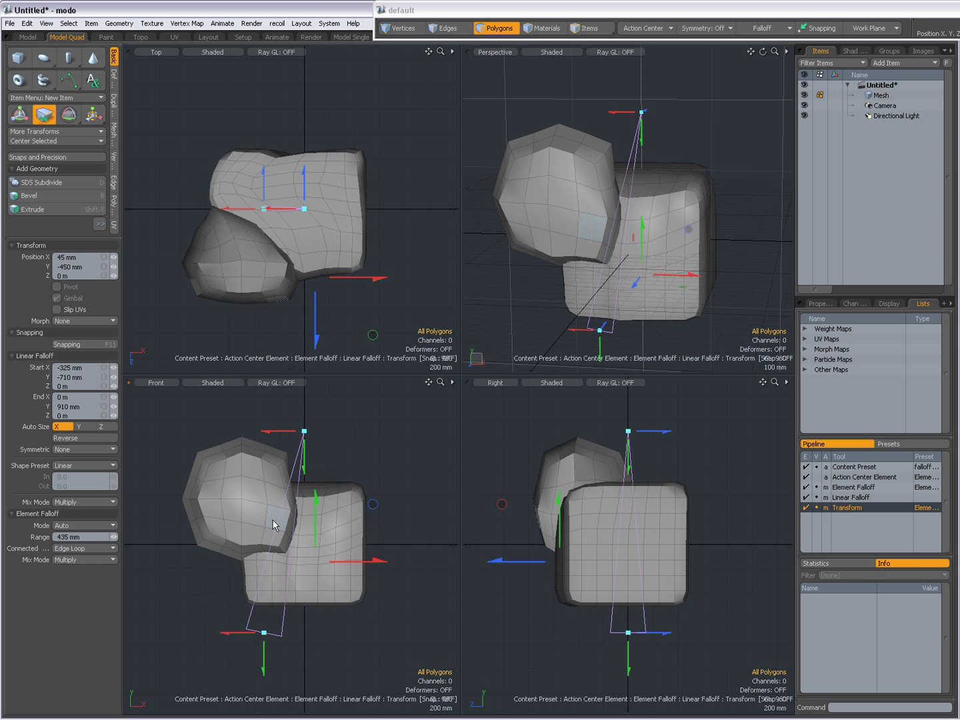
click(252, 519)
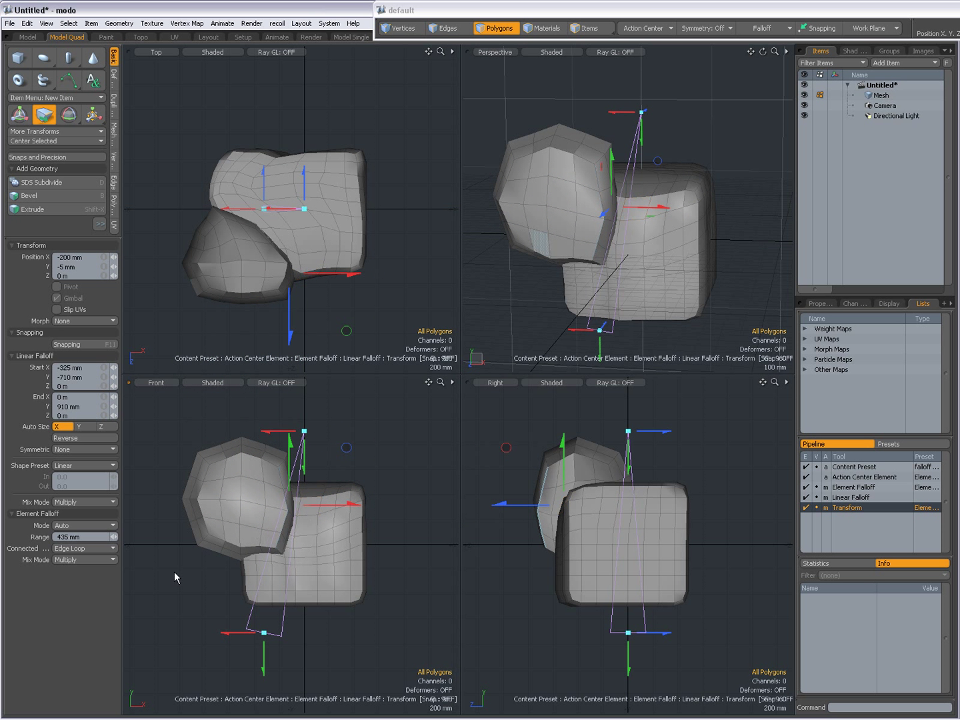
click(75, 559)
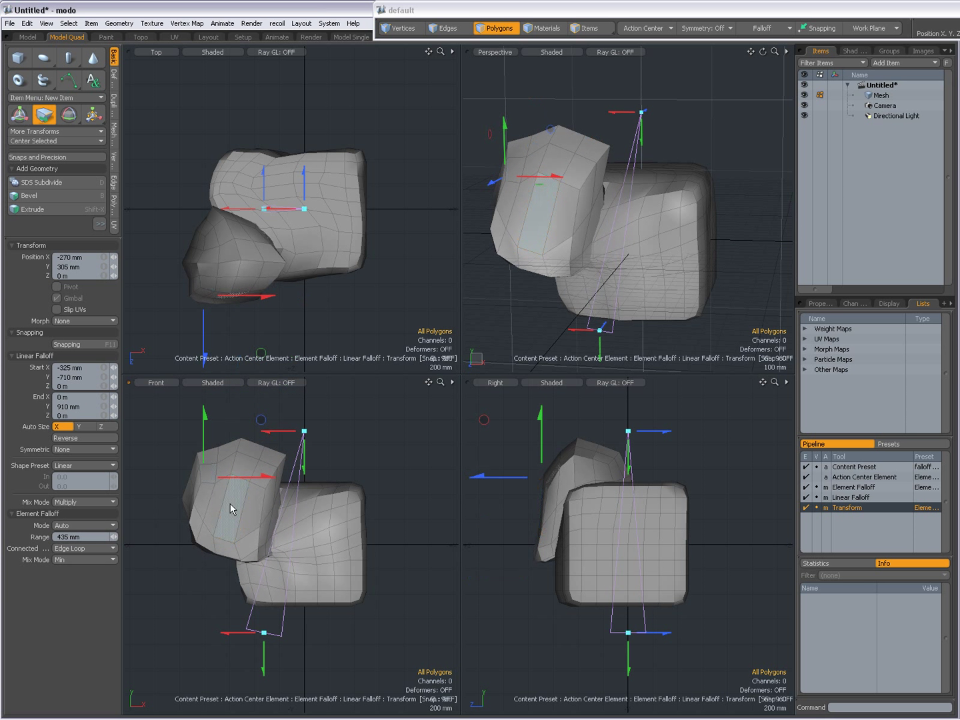
click(84, 502)
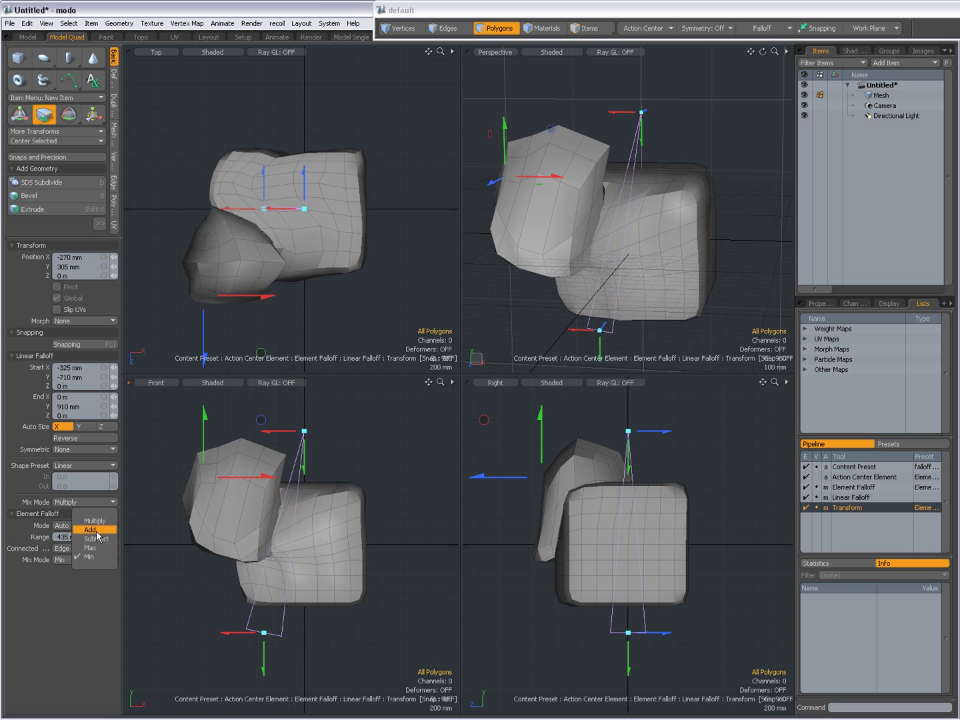
click(92, 529)
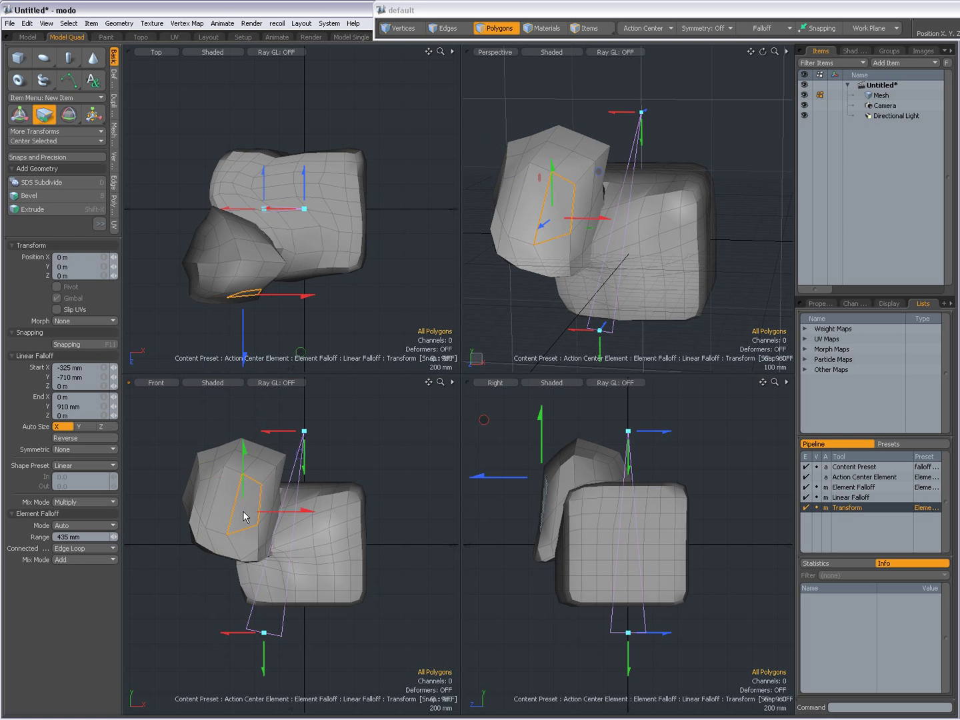